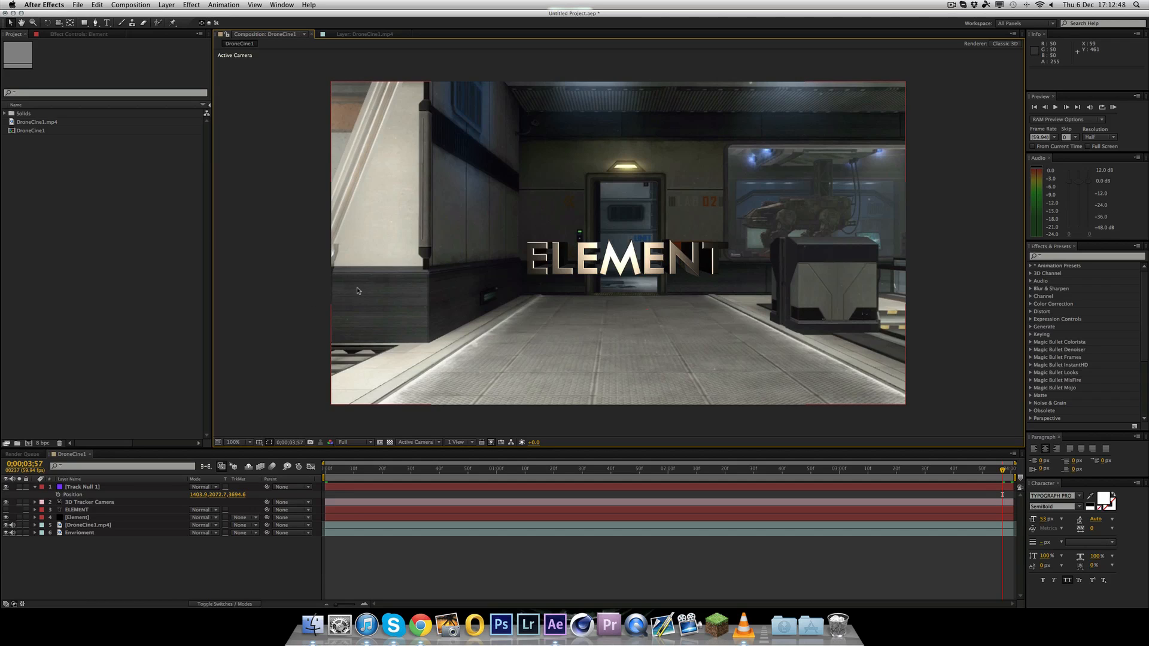
pyautogui.moveTo(334, 473)
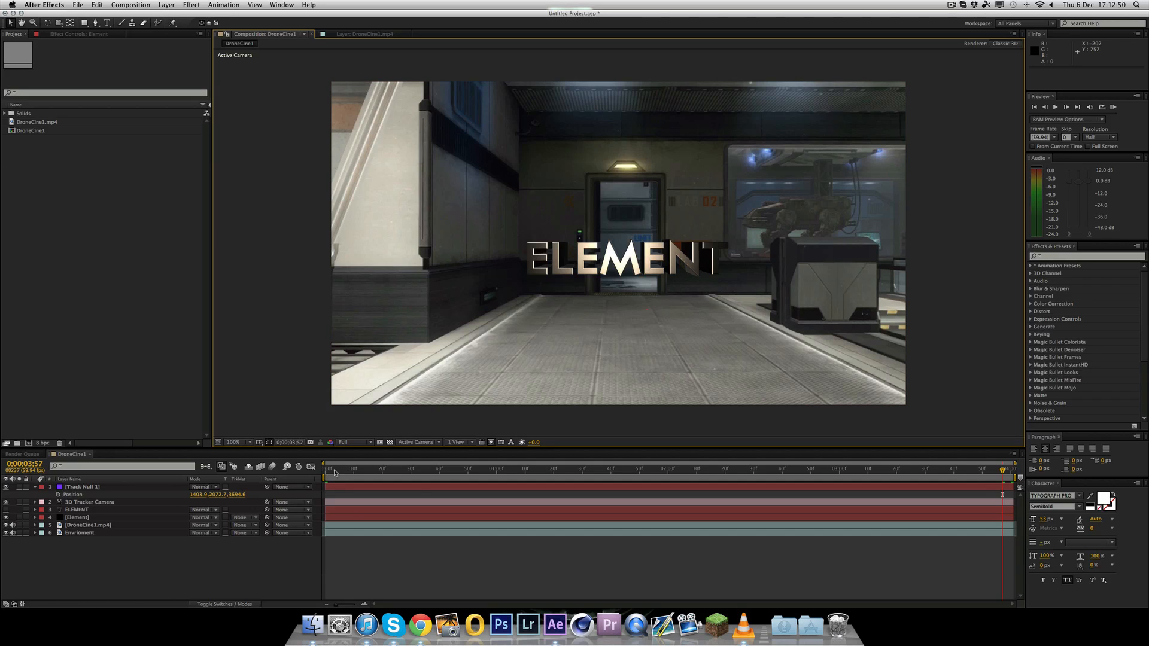
pyautogui.moveTo(669, 492)
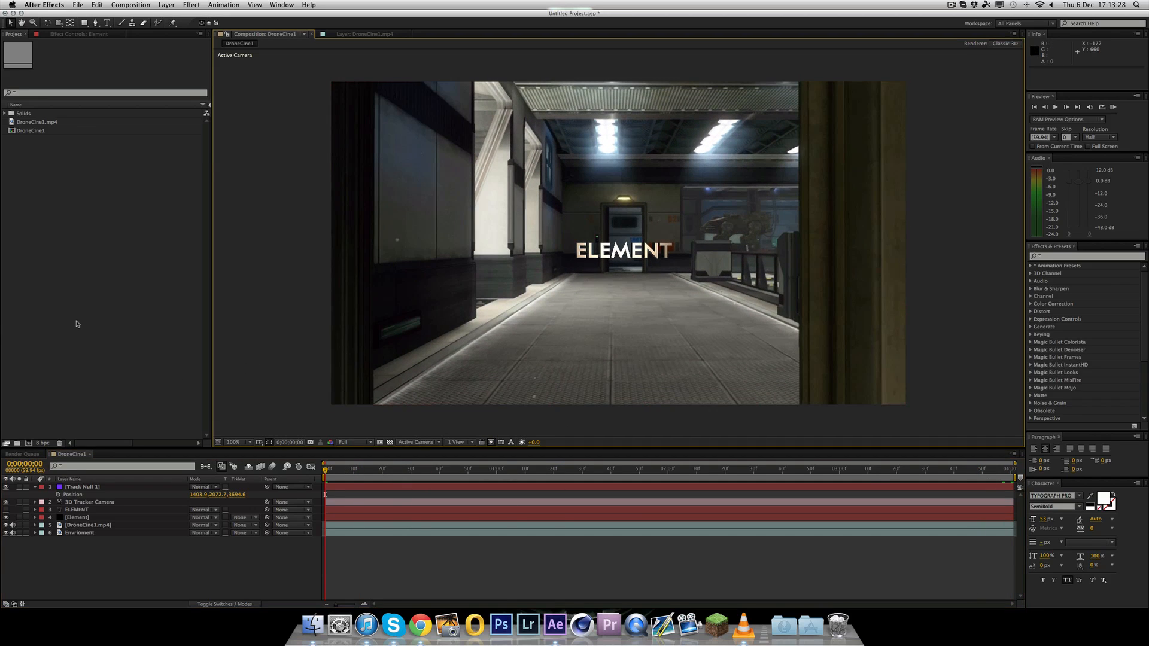
# Duplicate DroneCine1 as DroneCine2 and strip it down to the DroneCine1.mp4 footage layer
pyautogui.click(32, 130)
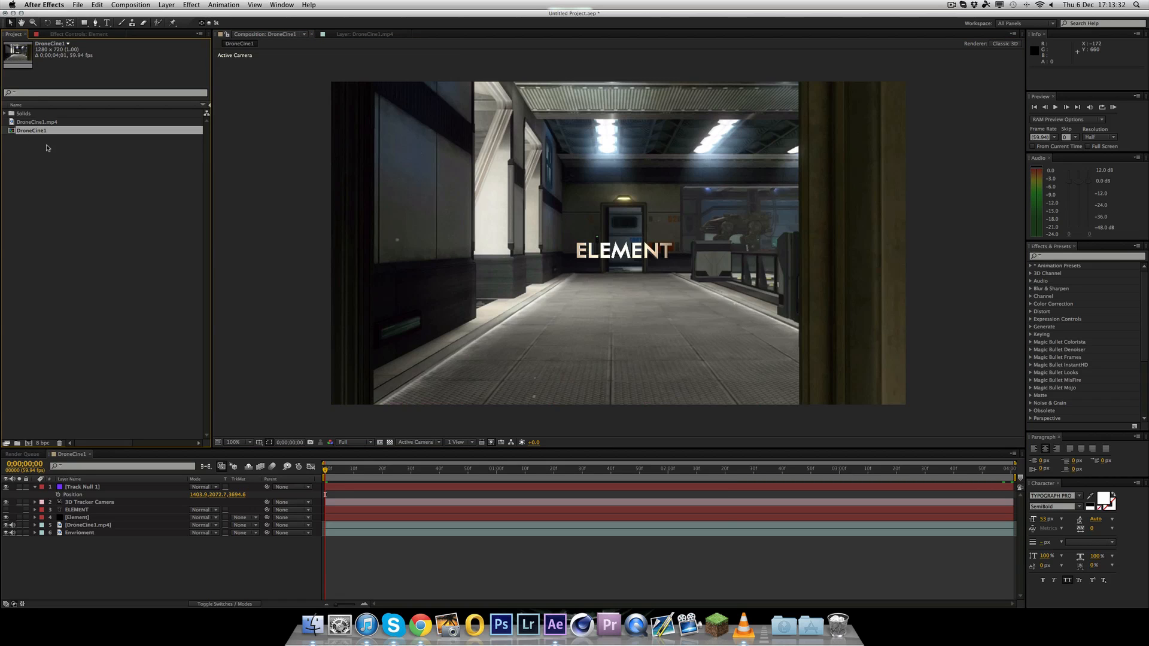
pyautogui.press('cmd+d')
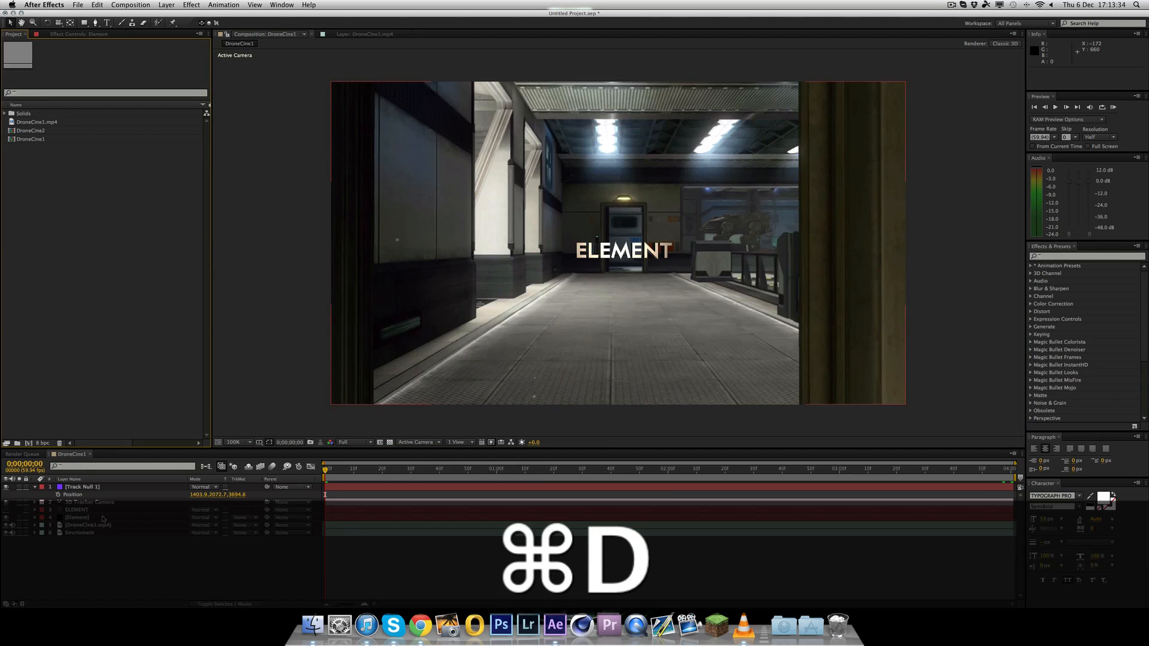
pyautogui.press('cmd+d')
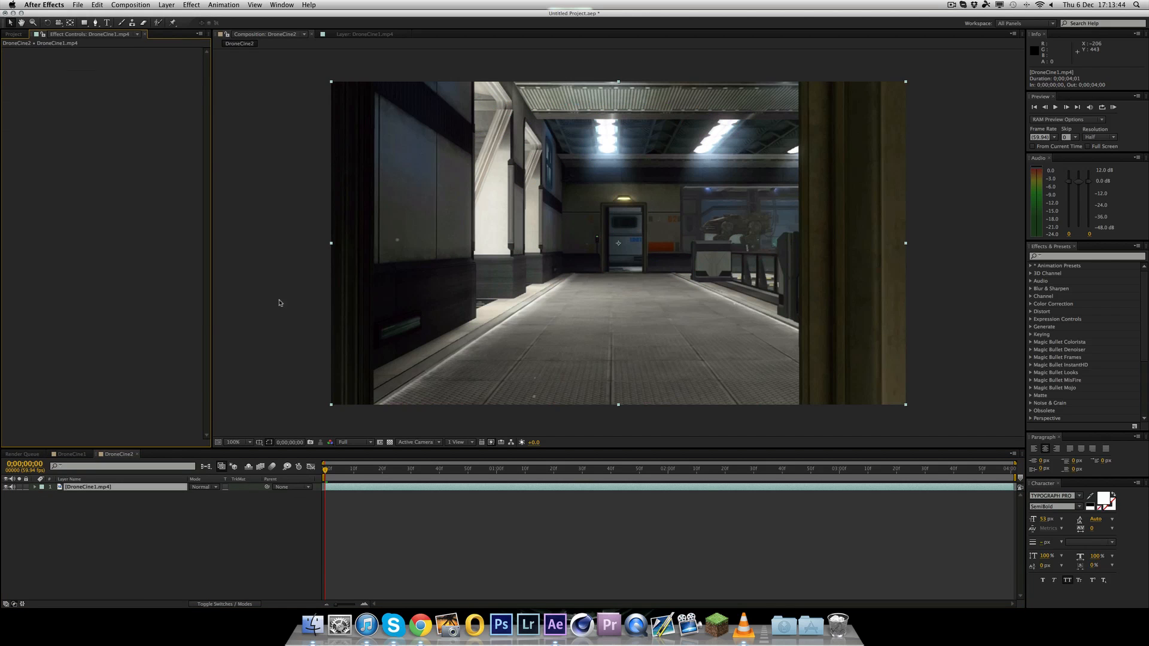
pyautogui.click(677, 468)
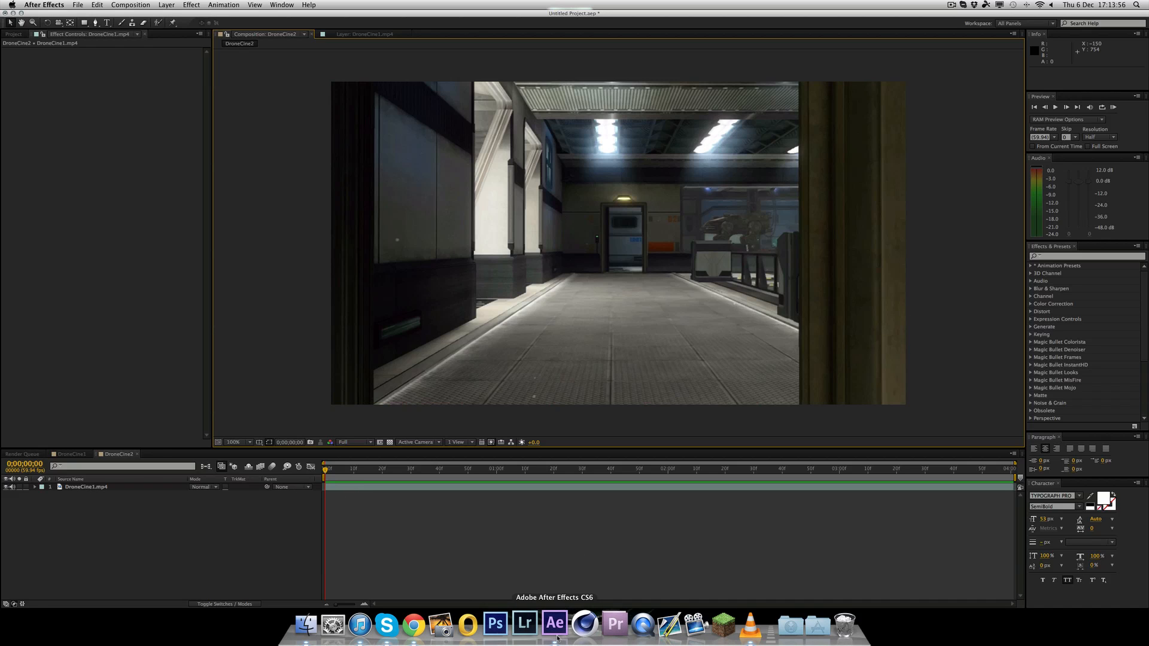
pyautogui.click(84, 487)
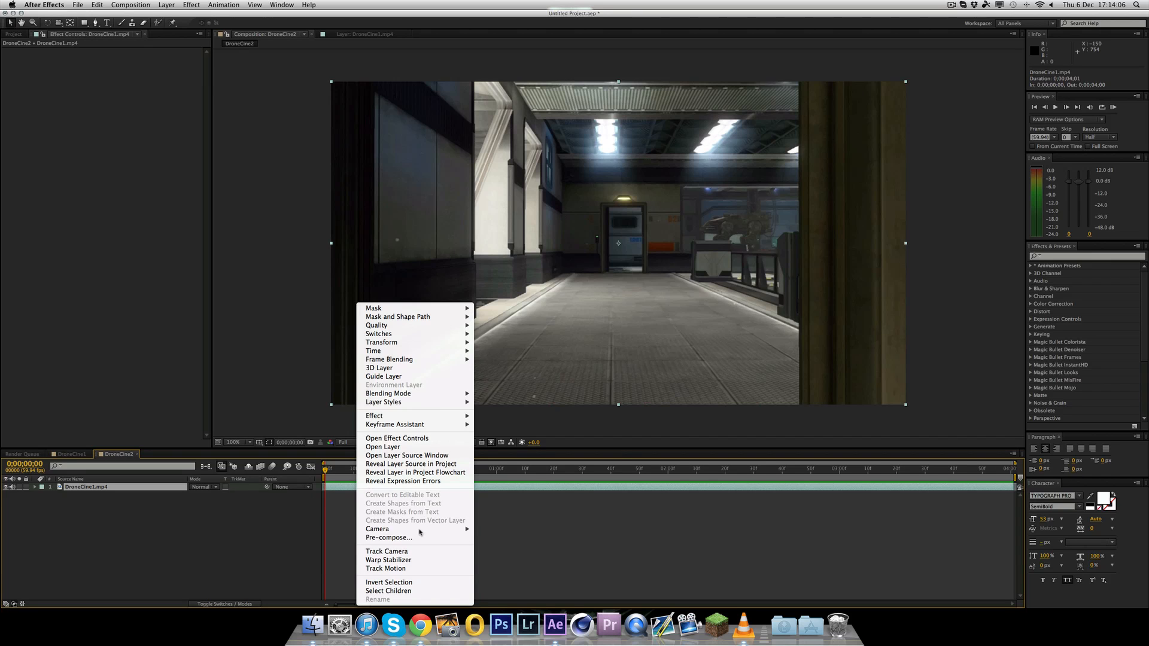
# Run Track Camera on the footage and add an ELEMENT text layer above it
pyautogui.click(387, 551)
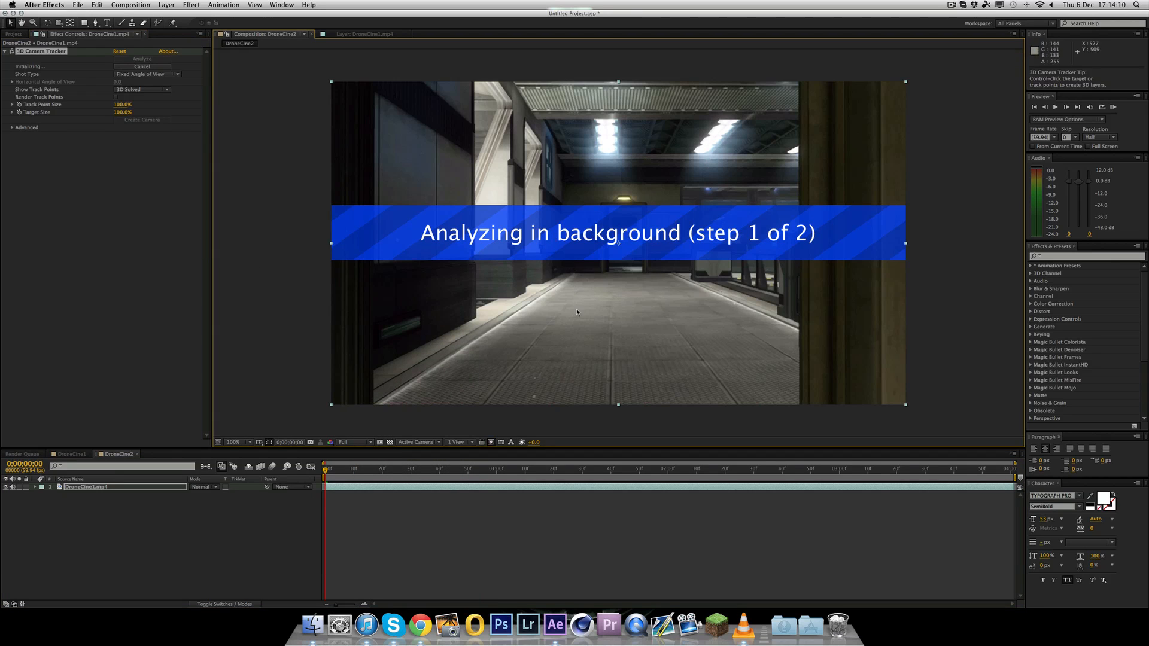
pyautogui.moveTo(264, 314)
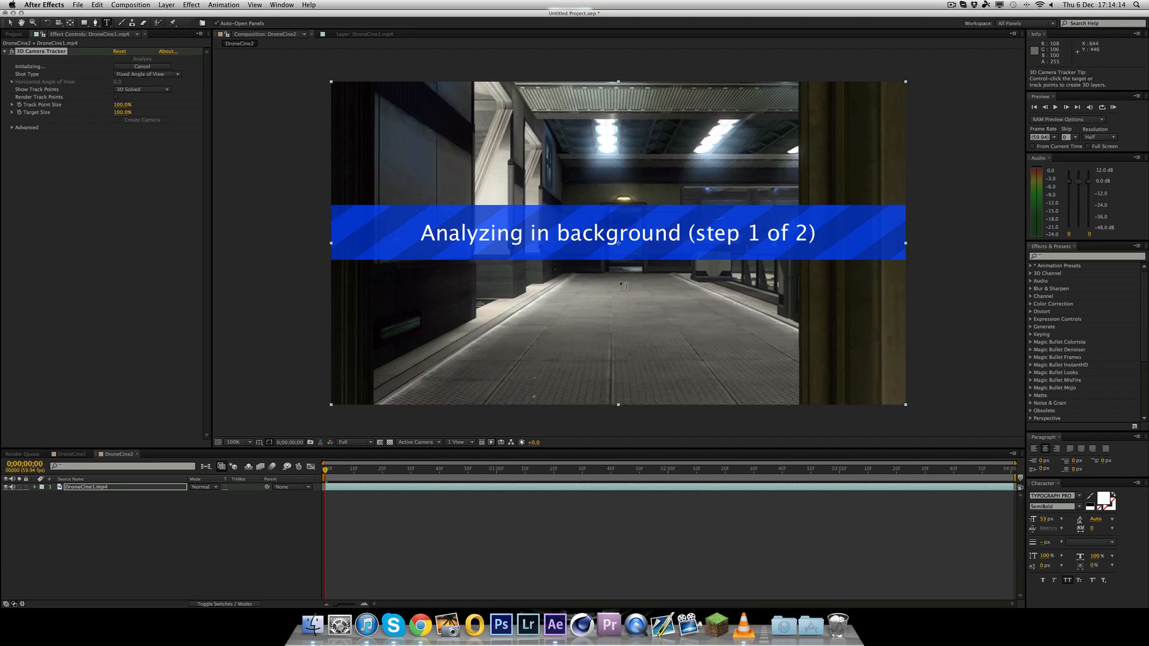
pyautogui.write('ELEMENT_Text')
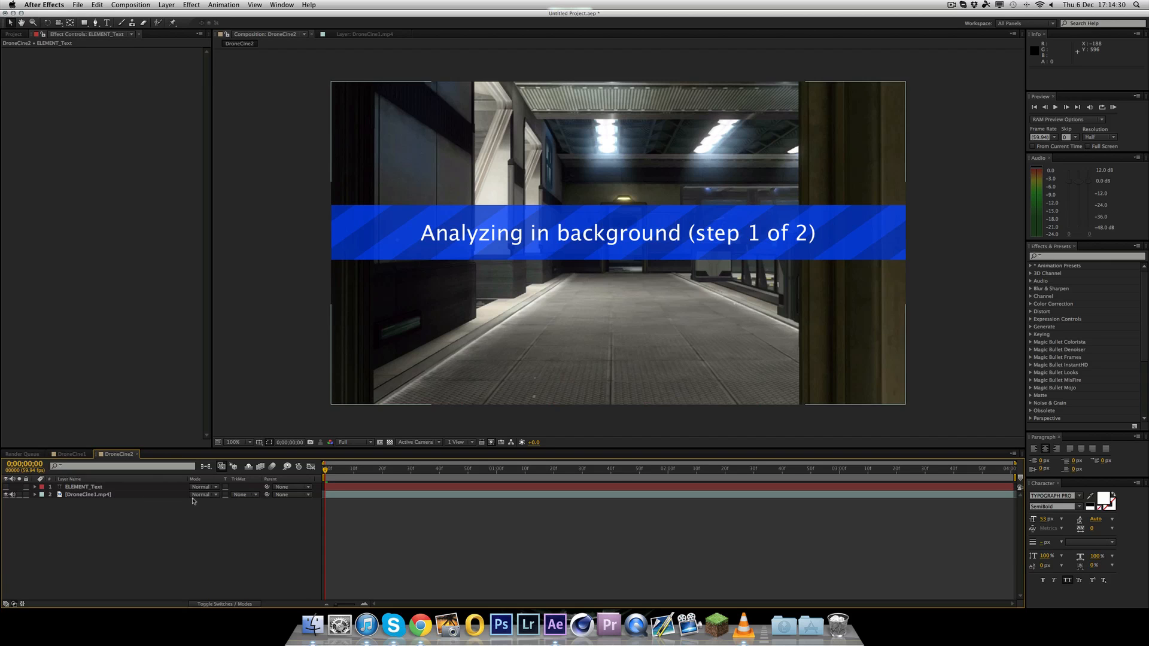
# Create a black comp-size solid named Element on top and hide it
pyautogui.click(165, 5)
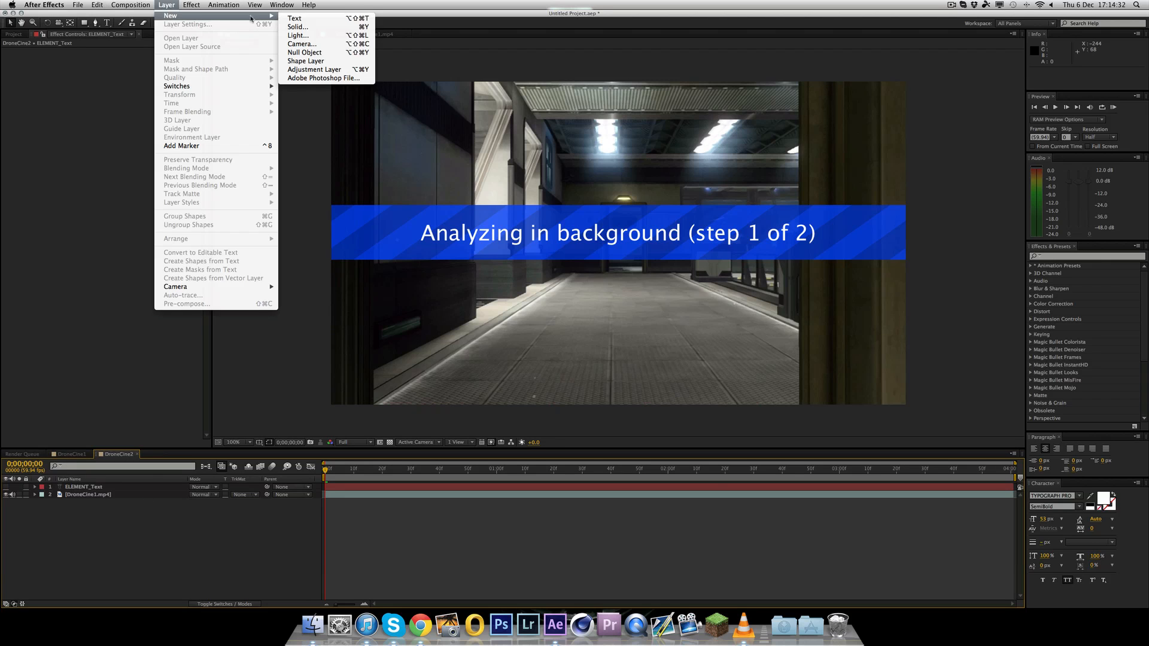
pyautogui.click(298, 28)
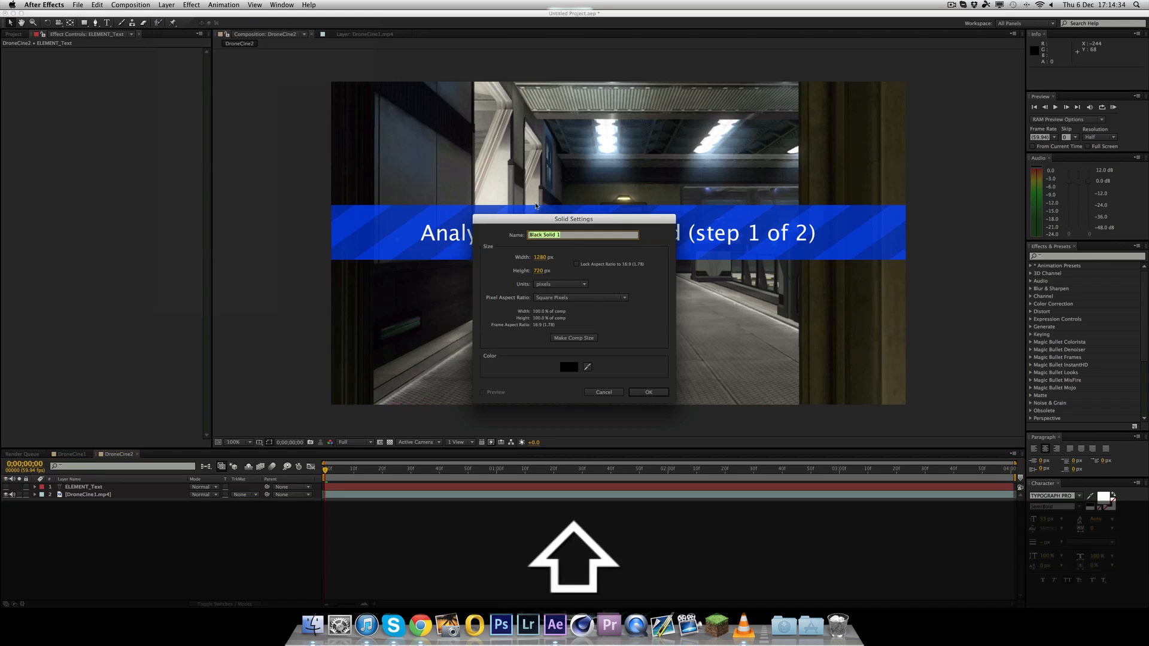
pyautogui.write('Elem')
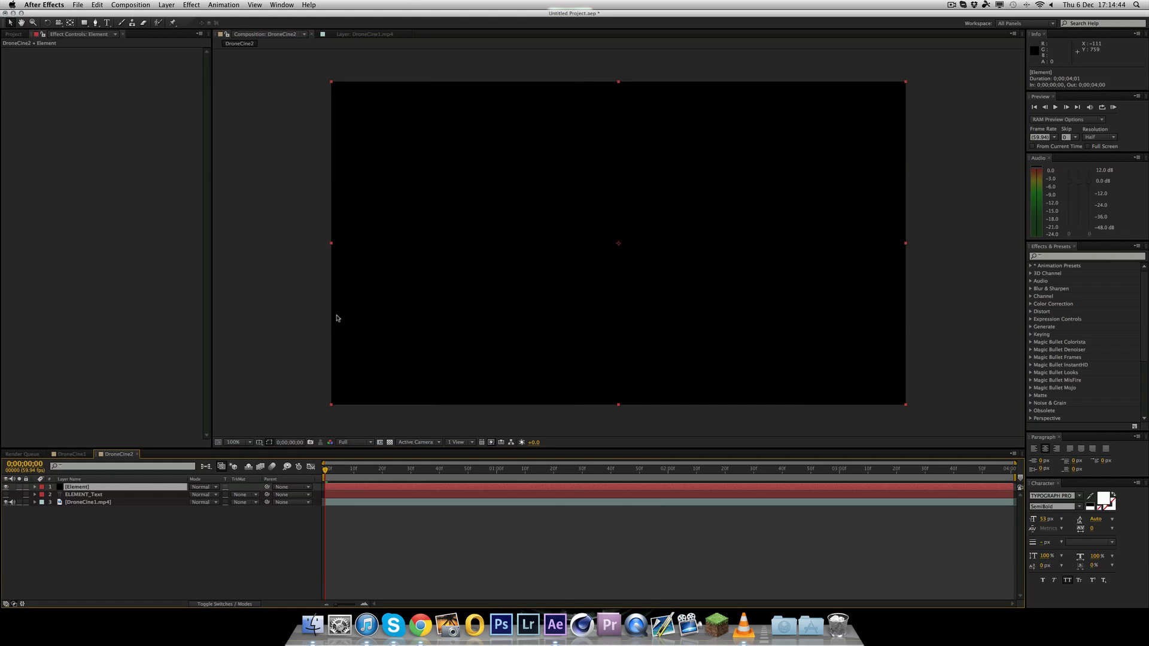
pyautogui.click(191, 5)
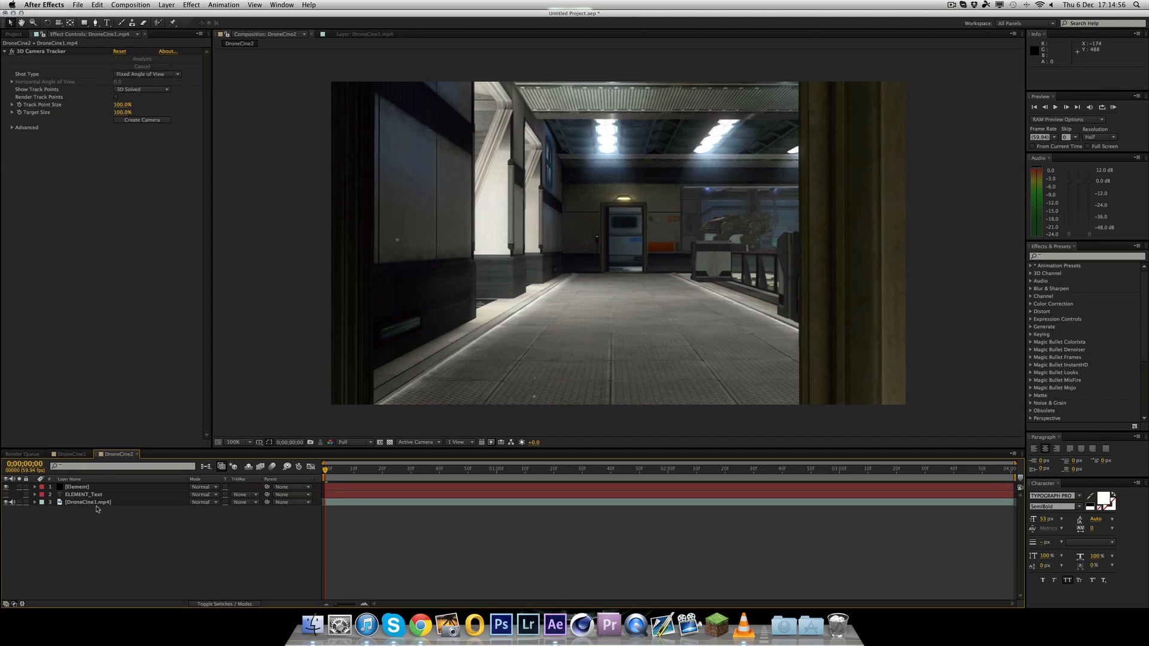
# Duplicate DroneCine1.mp4 as Enviro_Map and place it at the bottom of the stack
pyautogui.click(88, 501)
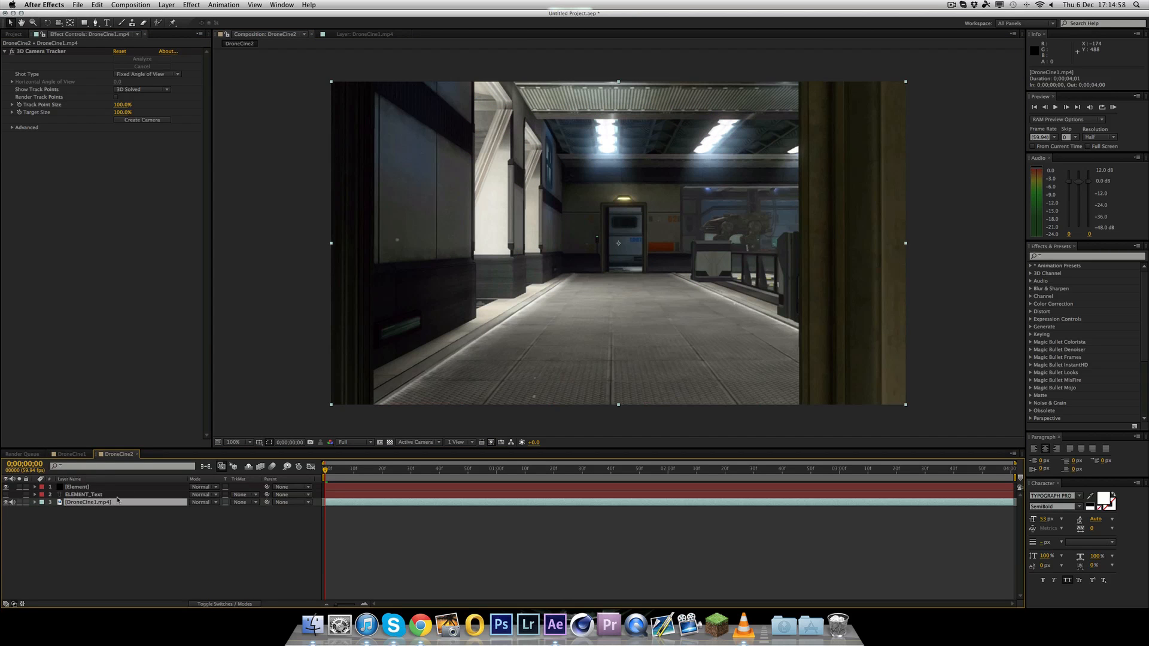
pyautogui.moveTo(101, 542)
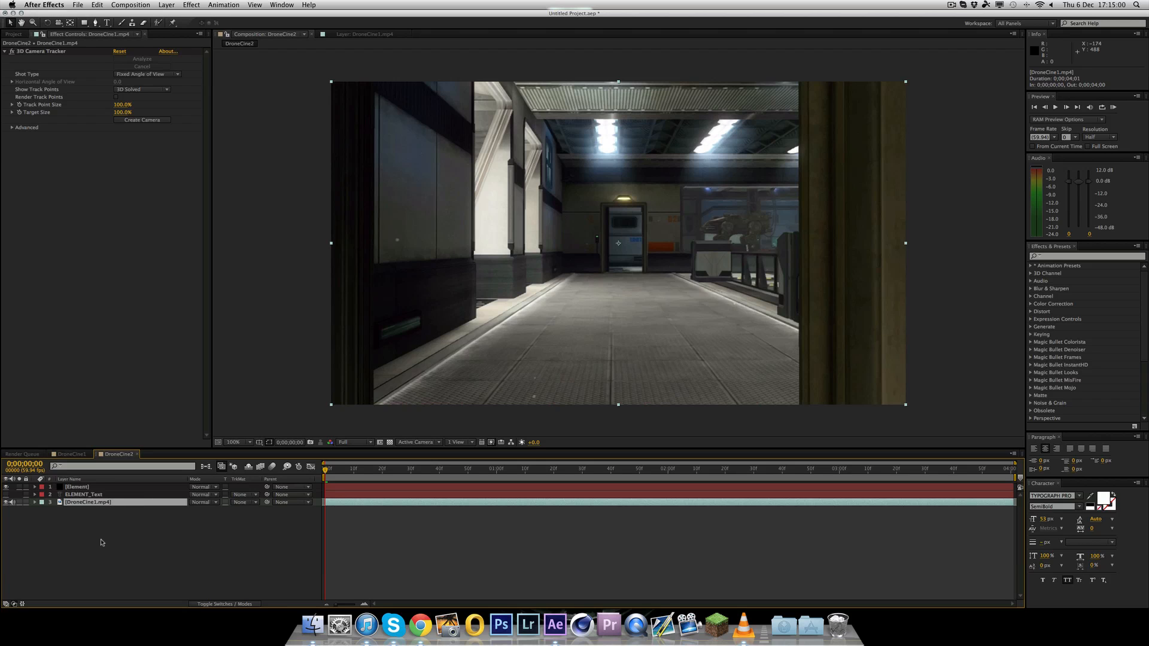
pyautogui.press('cmd+d')
pyautogui.write('Enviro_Map')
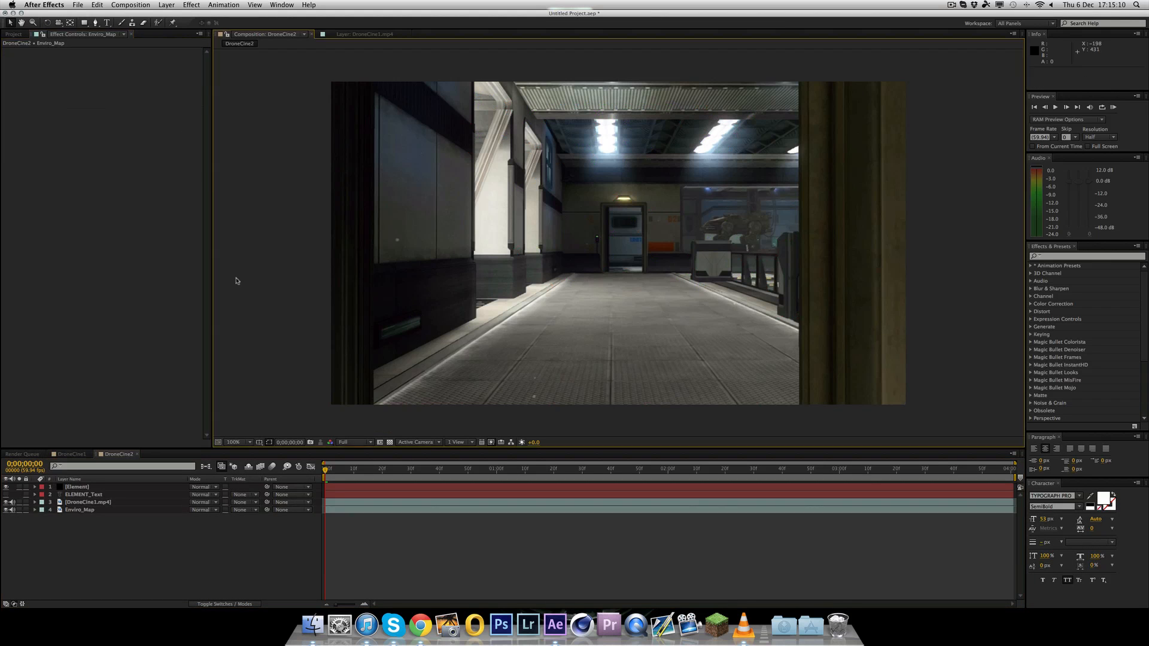
pyautogui.click(80, 510)
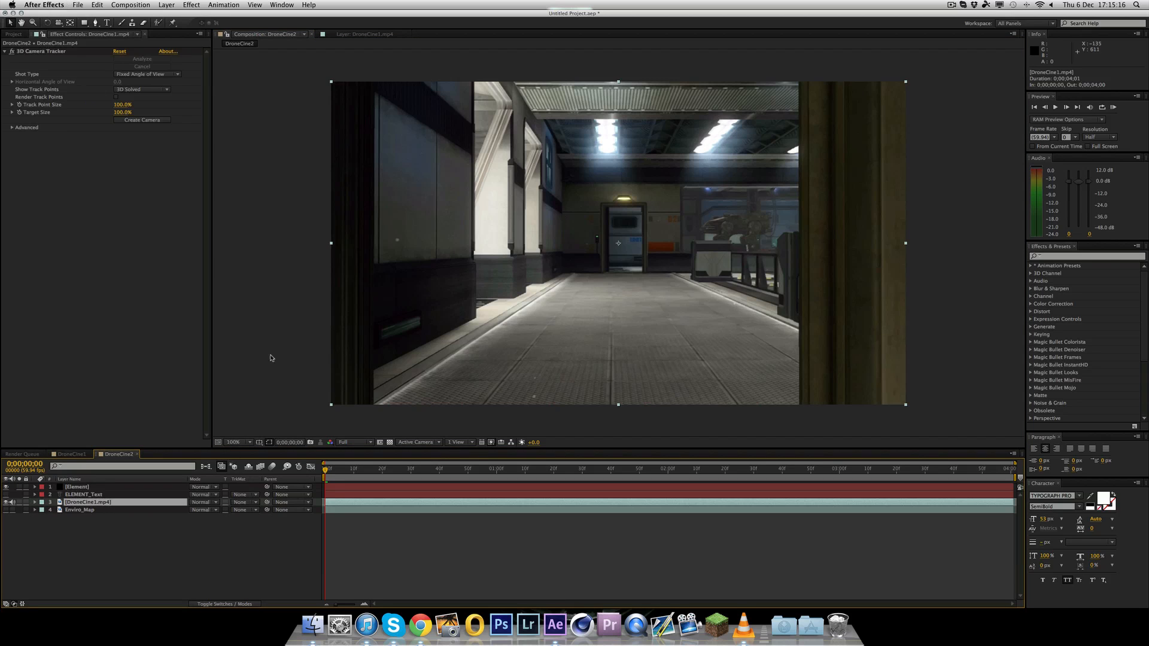
# Set Element's Custom Text Path Layer 1 to ELEMENT_Text
pyautogui.click(77, 487)
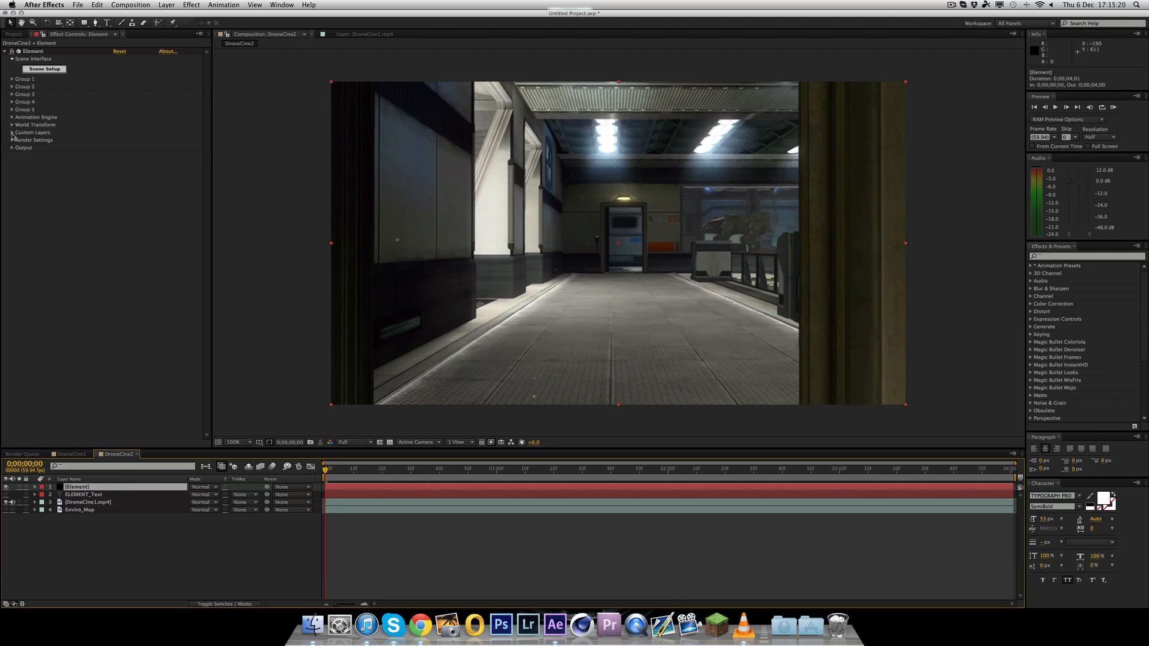
pyautogui.click(12, 133)
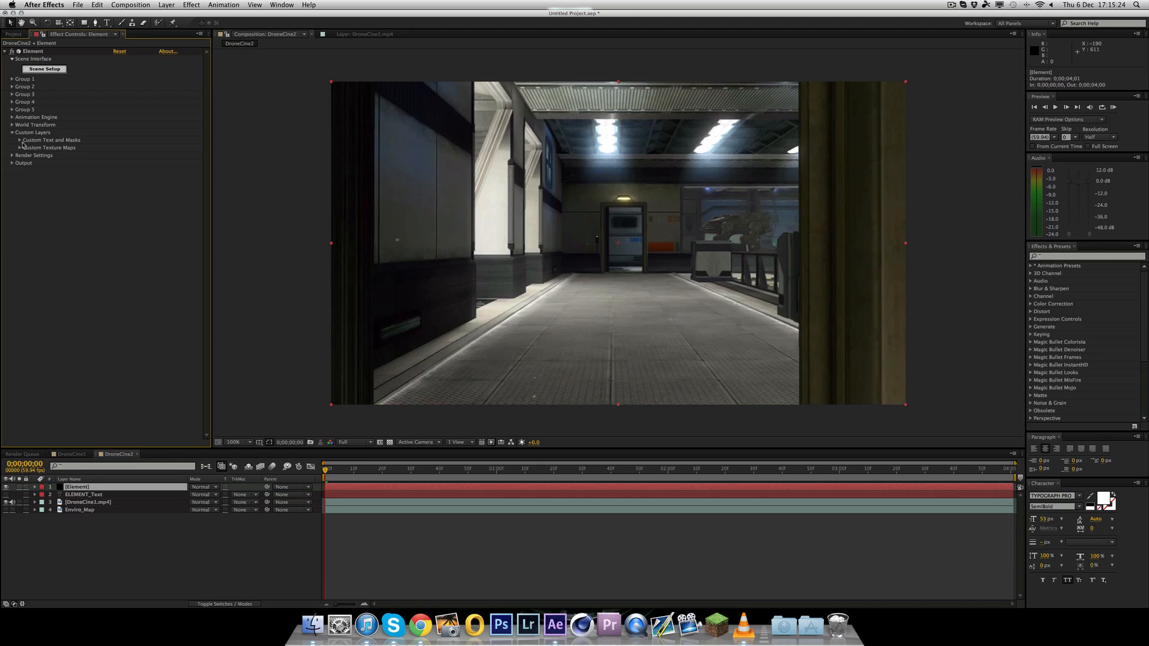
pyautogui.click(12, 140)
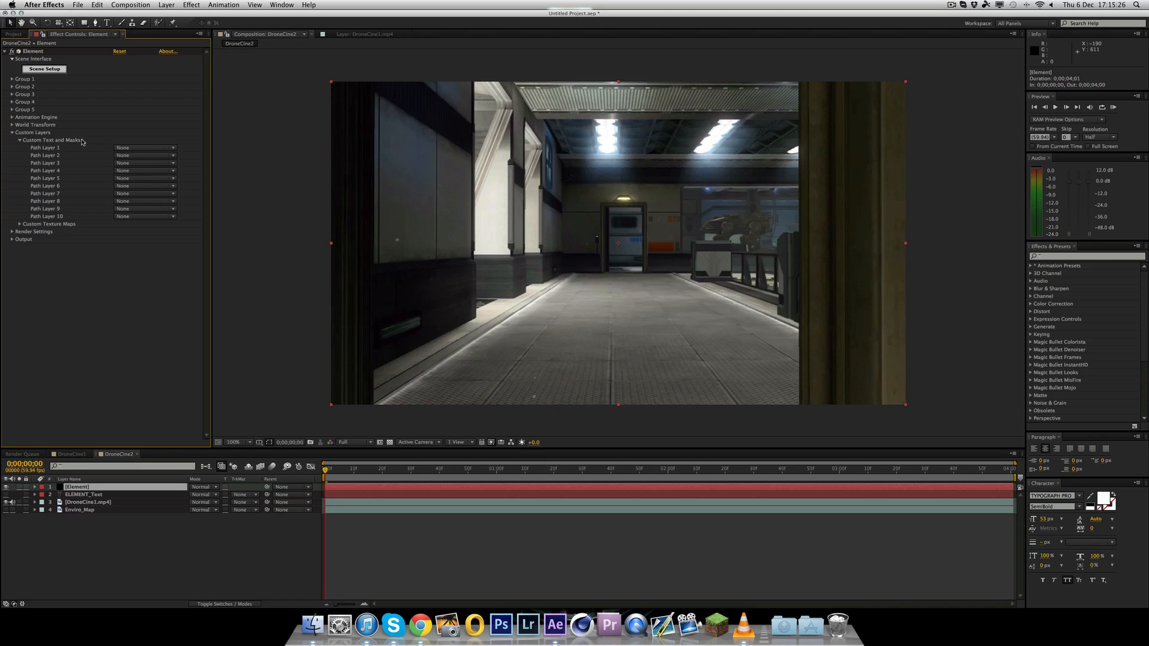
pyautogui.click(144, 147)
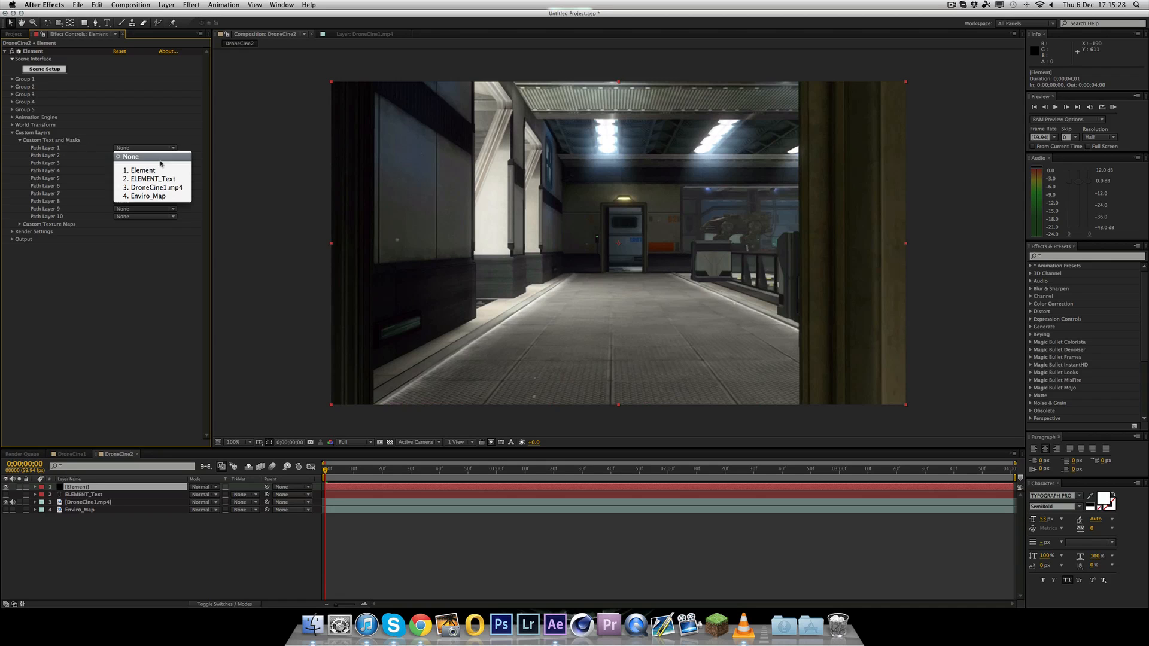
pyautogui.moveTo(152, 179)
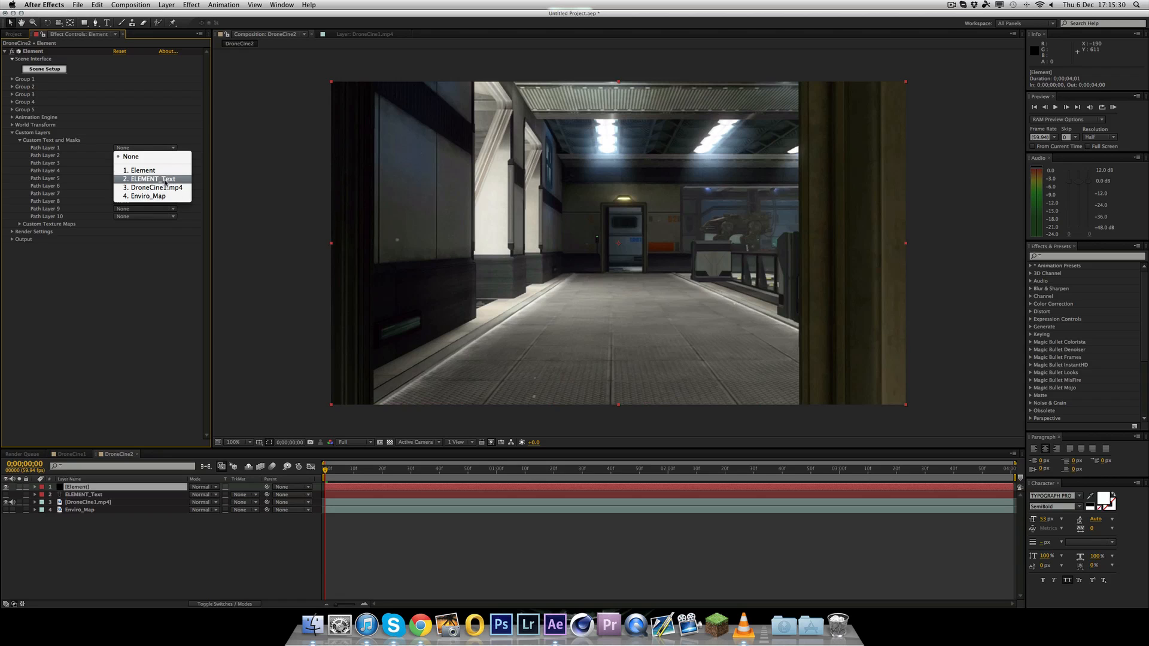
pyautogui.click(151, 178)
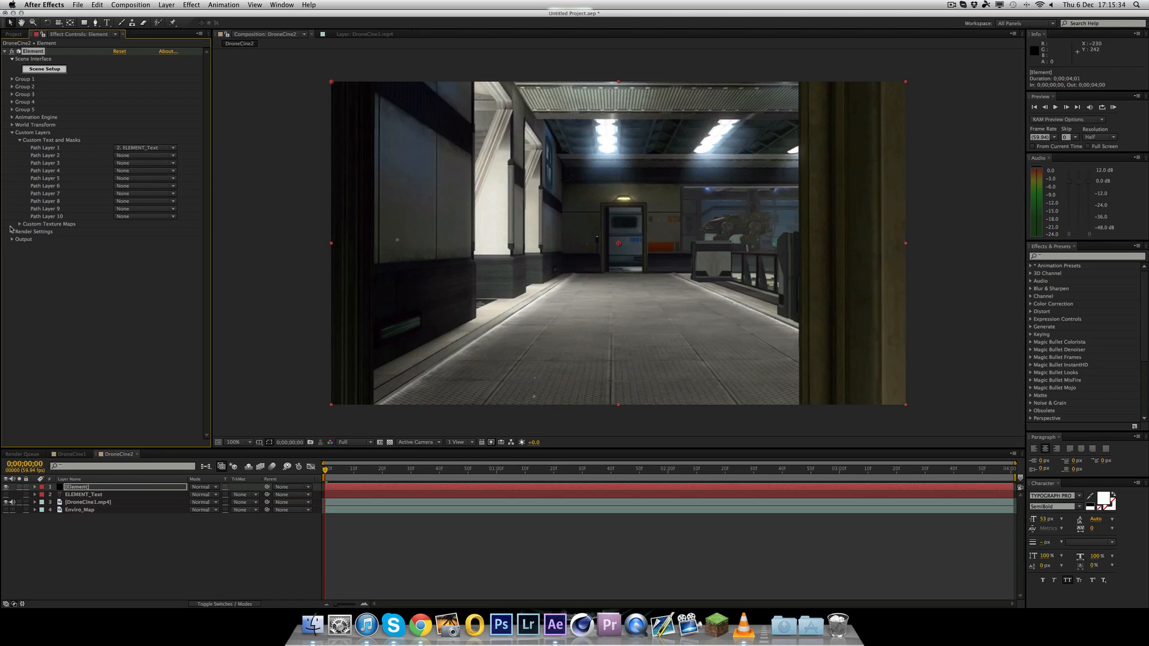
# Set Custom Texture Maps Layer 1 to Enviro_Map and collapse the Custom Layers group
pyautogui.click(16, 224)
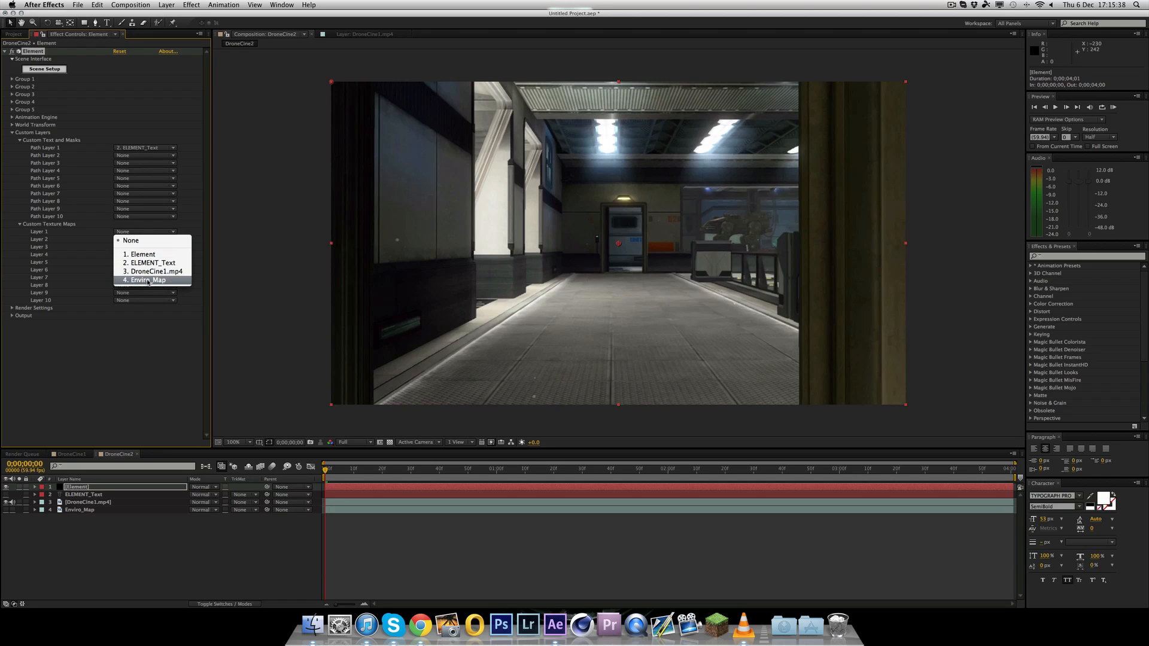
pyautogui.click(149, 280)
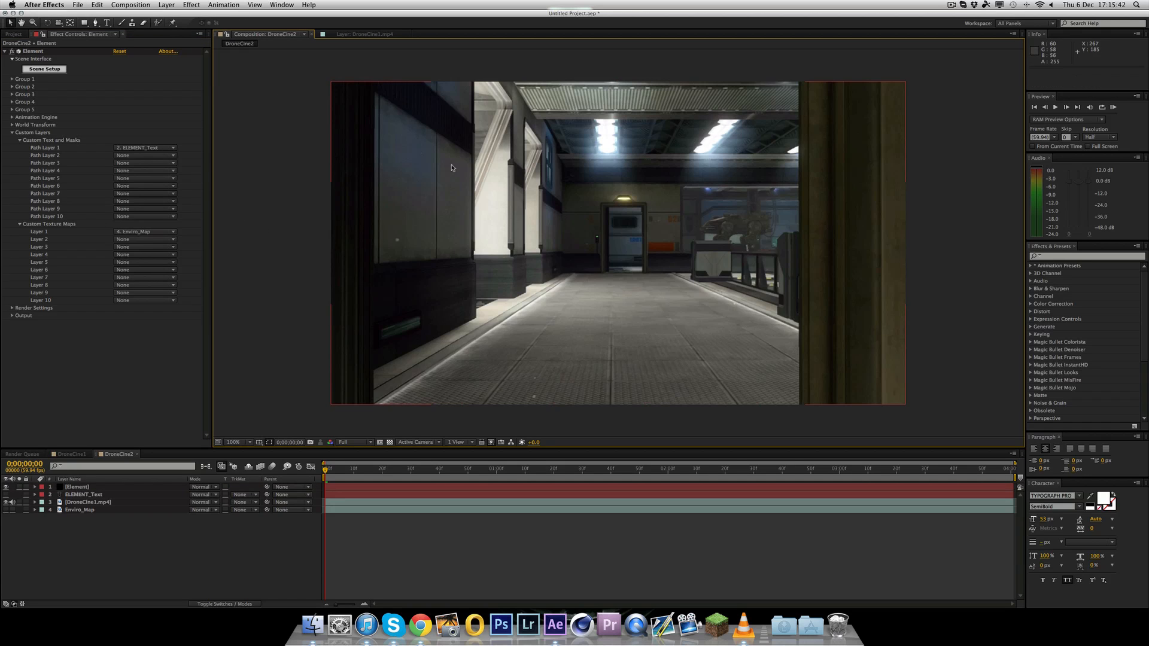
pyautogui.moveTo(504, 210)
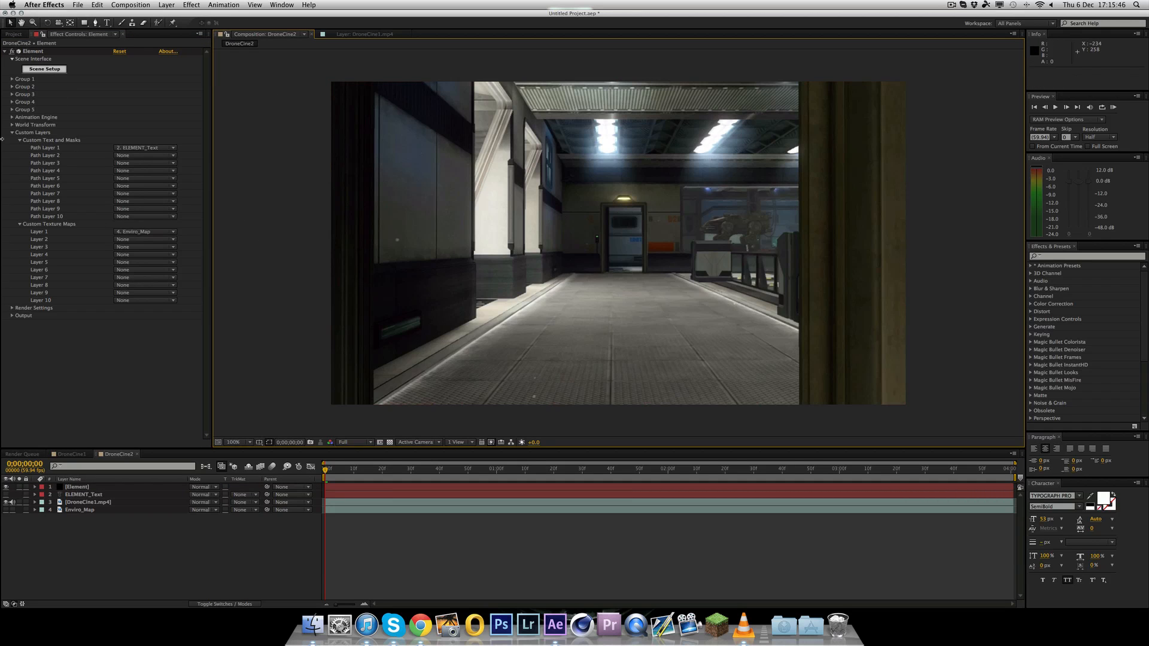
pyautogui.click(12, 140)
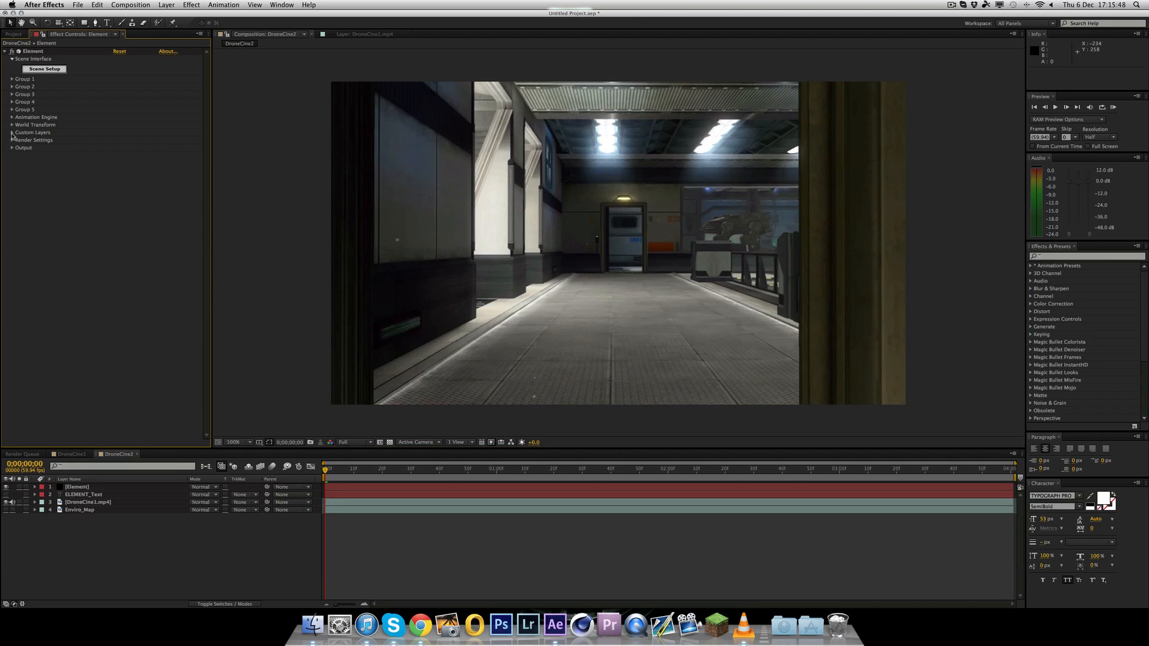
pyautogui.moveTo(91, 68)
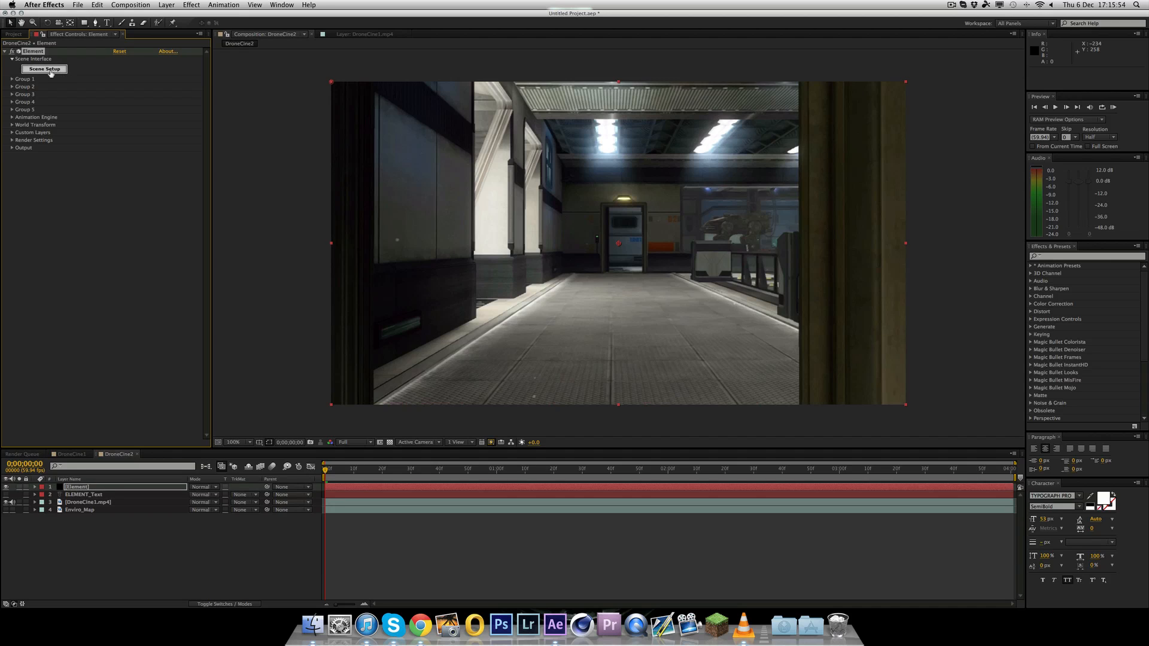
# Enter Scene Setup and delete the biohazard Icons model so the scene is empty
pyautogui.click(44, 69)
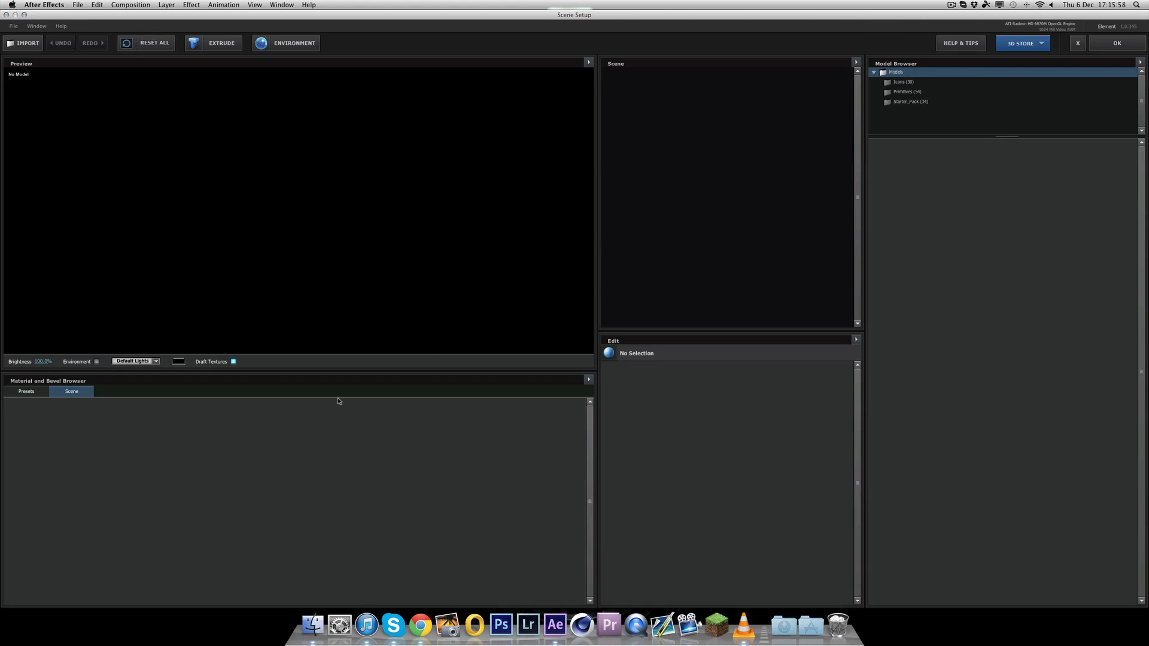
pyautogui.moveTo(546, 162)
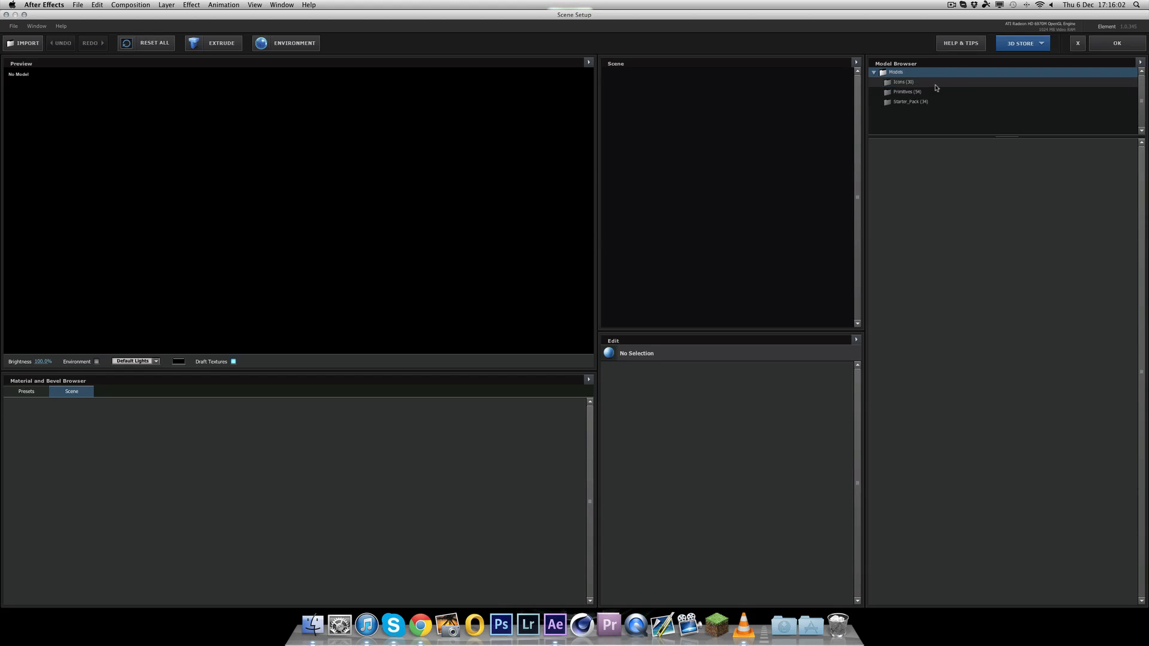
pyautogui.click(904, 82)
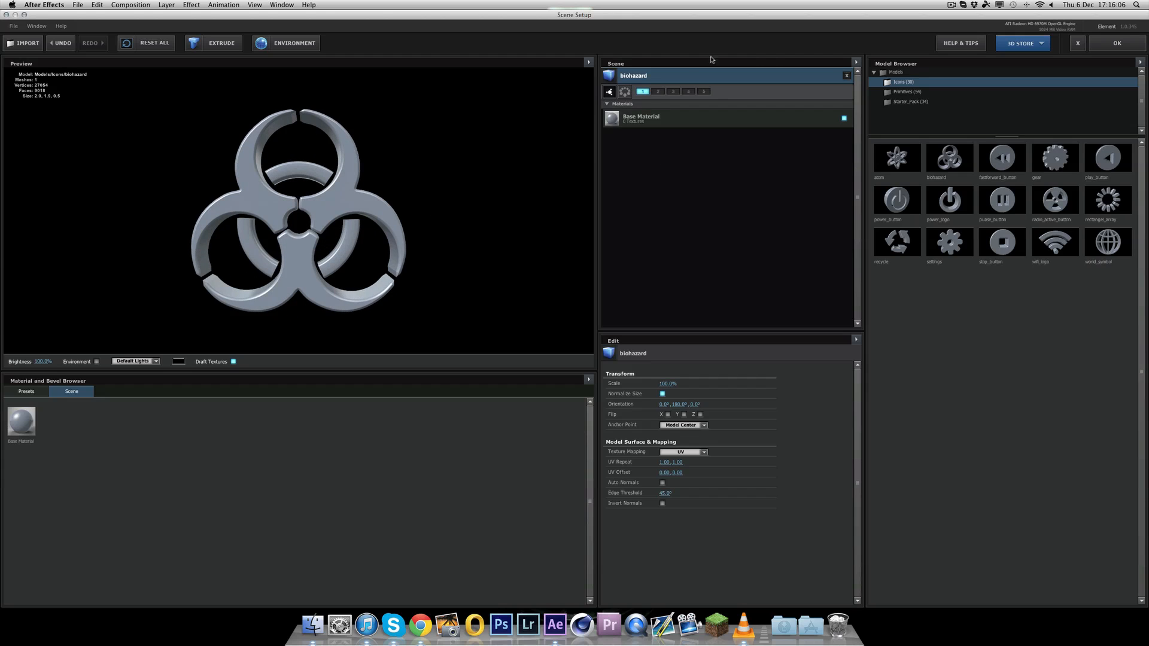
pyautogui.click(846, 76)
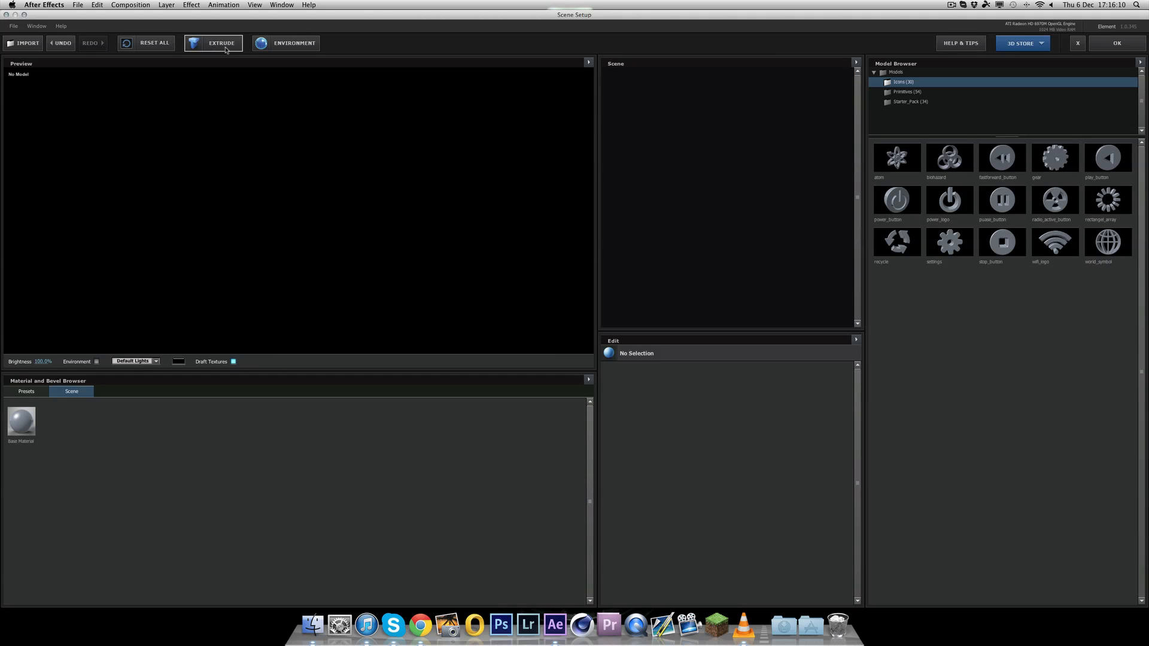
# Extrude ELEMENT_Text into an Extrusion Model and bring up its Environment texture channel
pyautogui.click(213, 43)
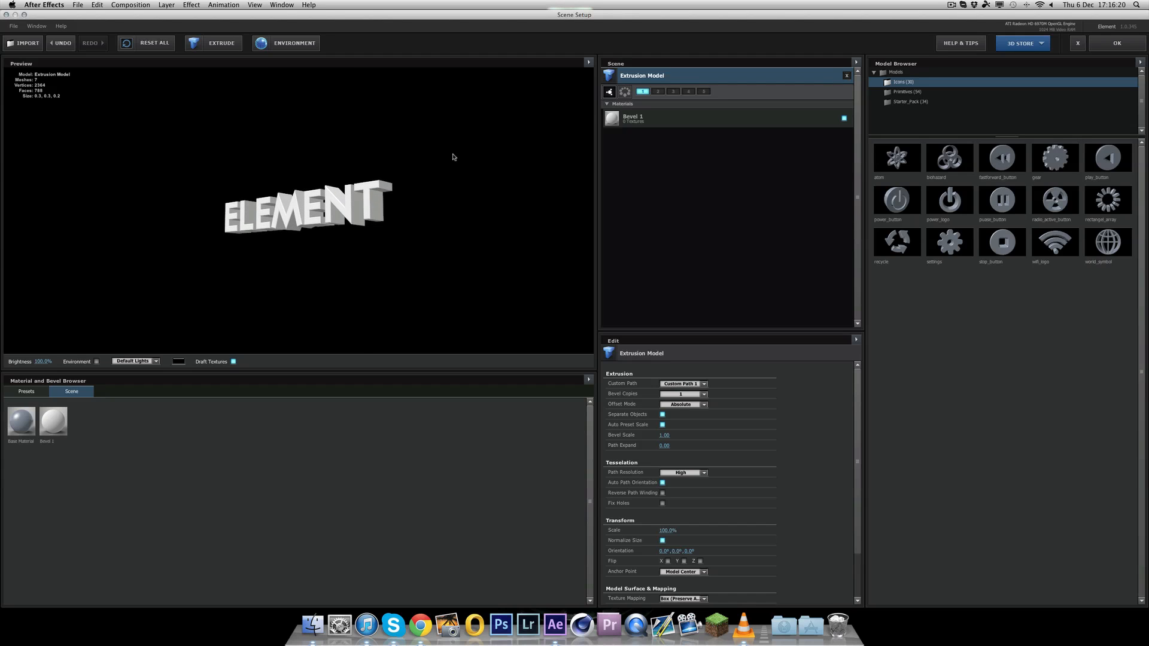
pyautogui.click(293, 43)
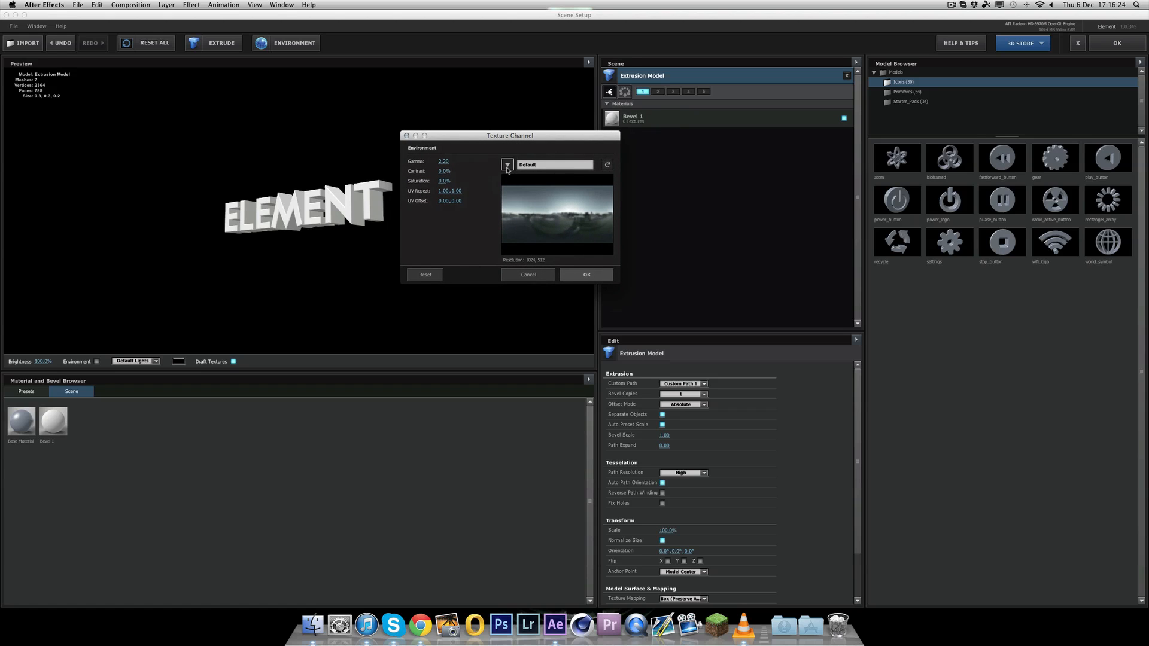
# Point the scene environment map at Custom Layer 1 [DroneCine1.mp4] and confirm
pyautogui.click(507, 164)
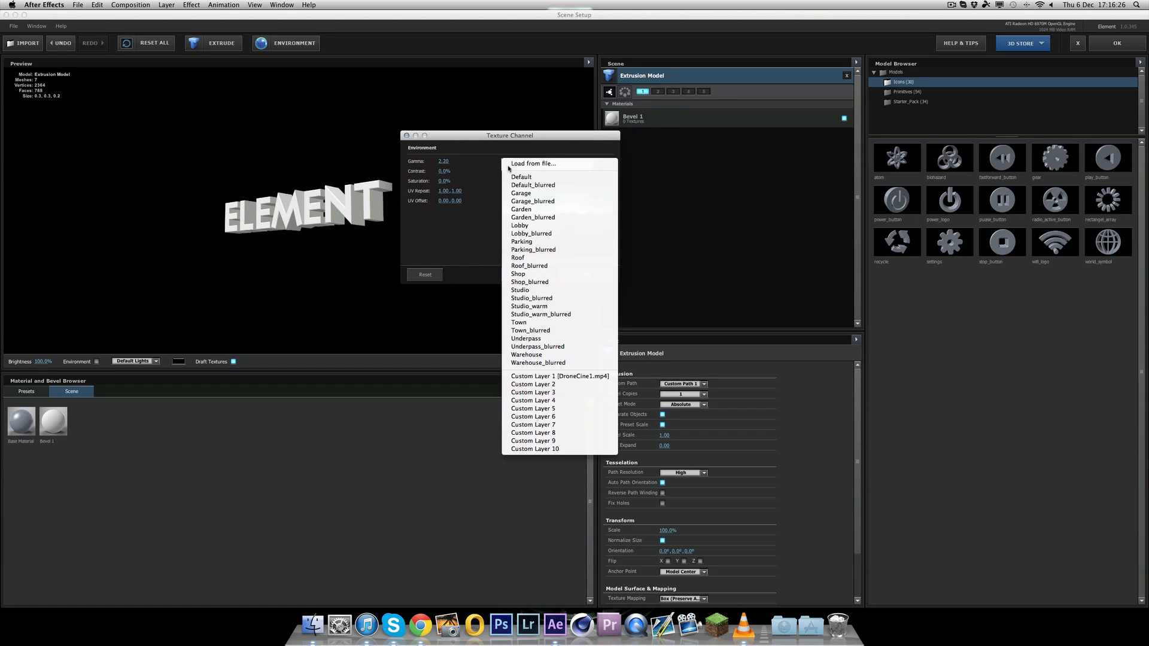
pyautogui.moveTo(559, 375)
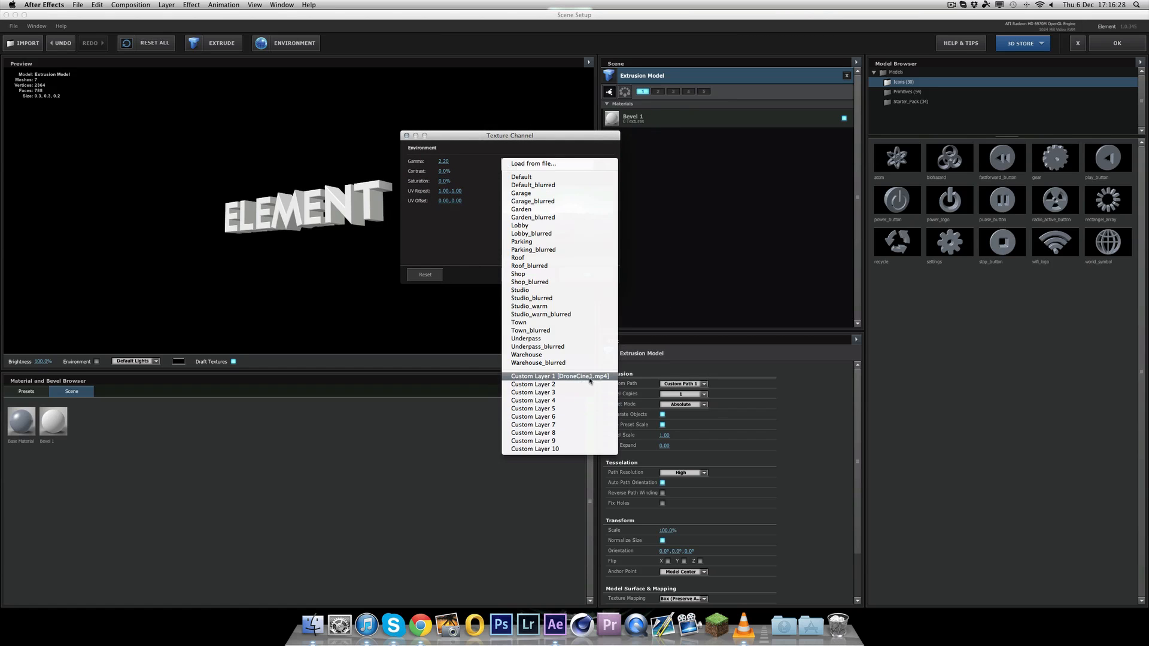
pyautogui.click(559, 376)
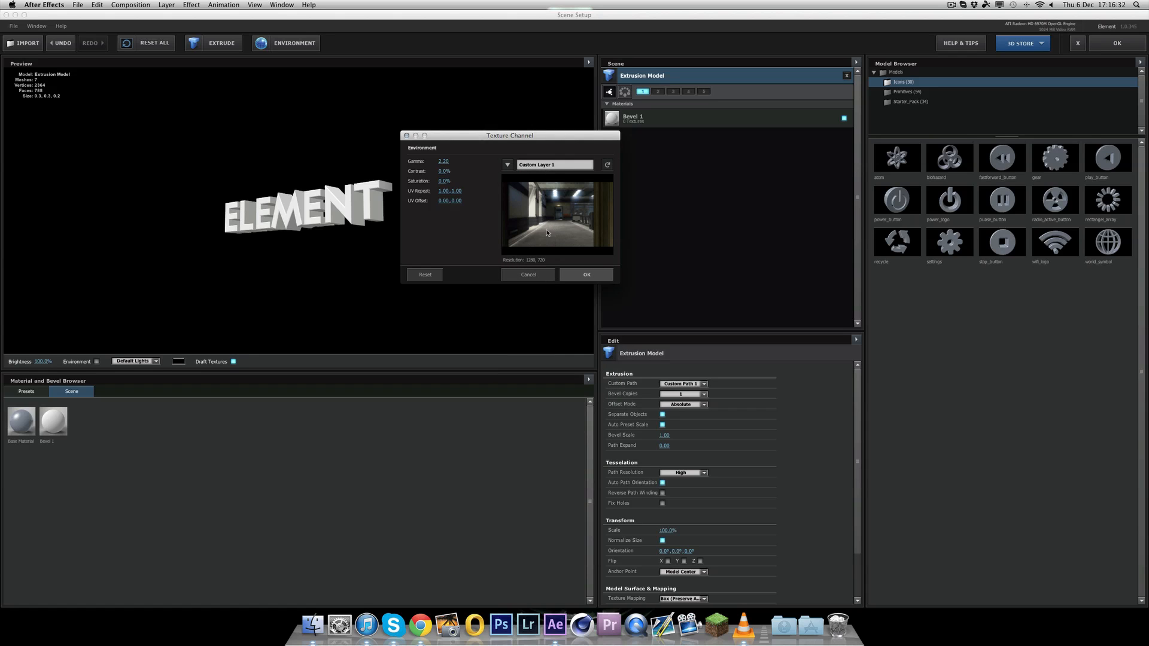
pyautogui.click(585, 274)
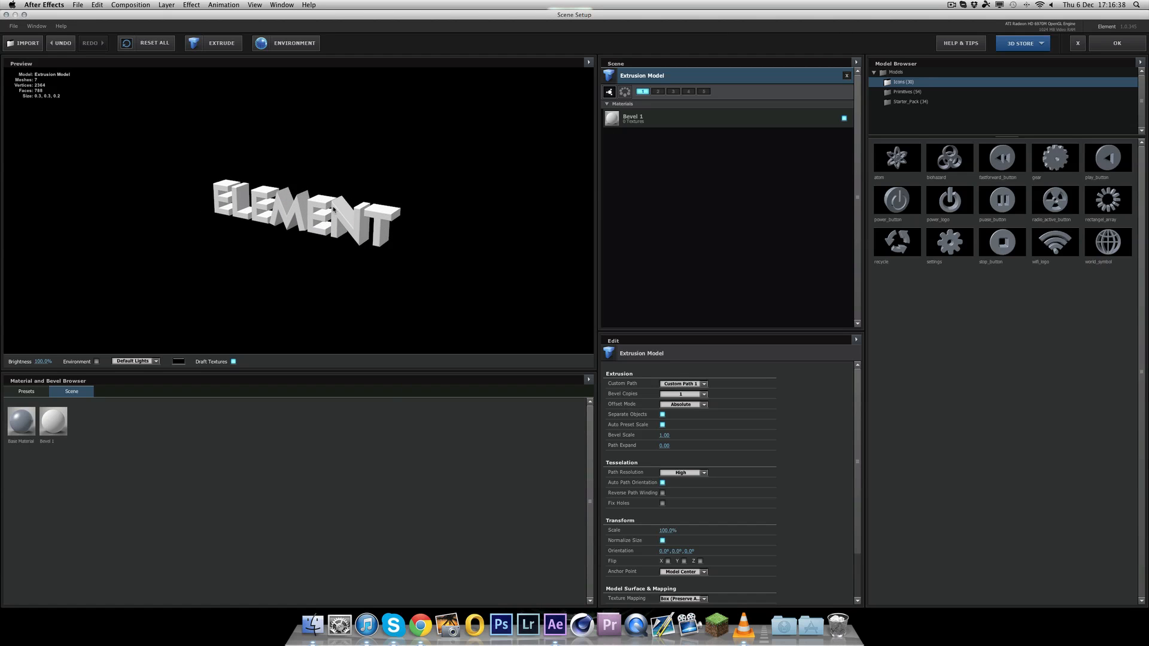
pyautogui.moveTo(396, 156)
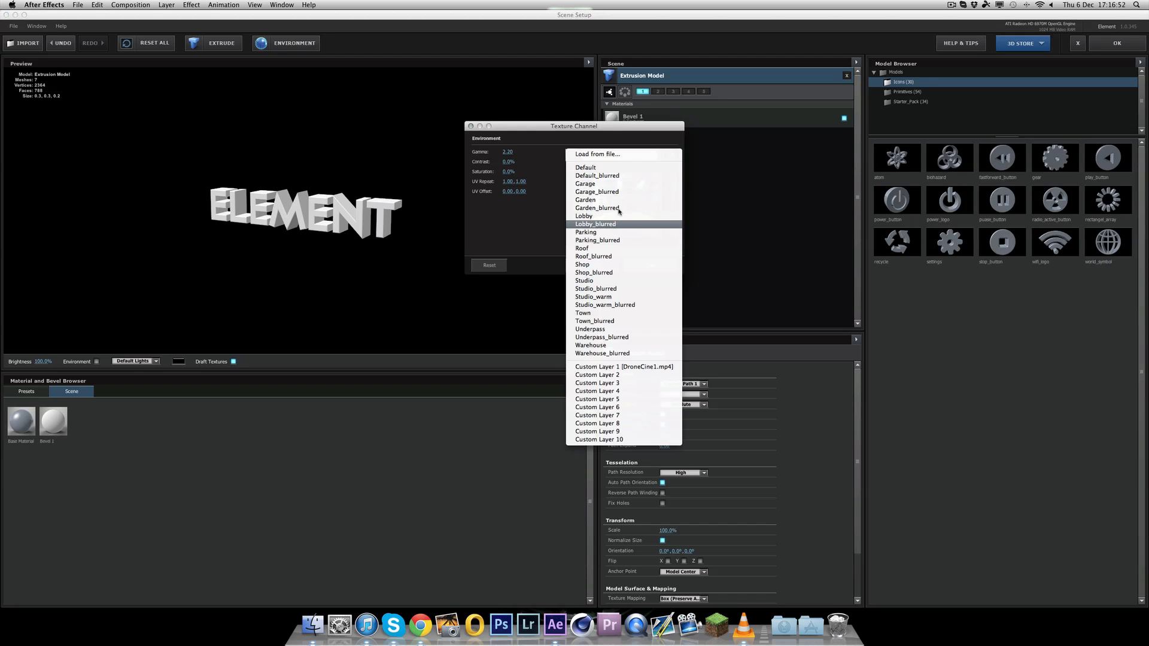
pyautogui.click(584, 215)
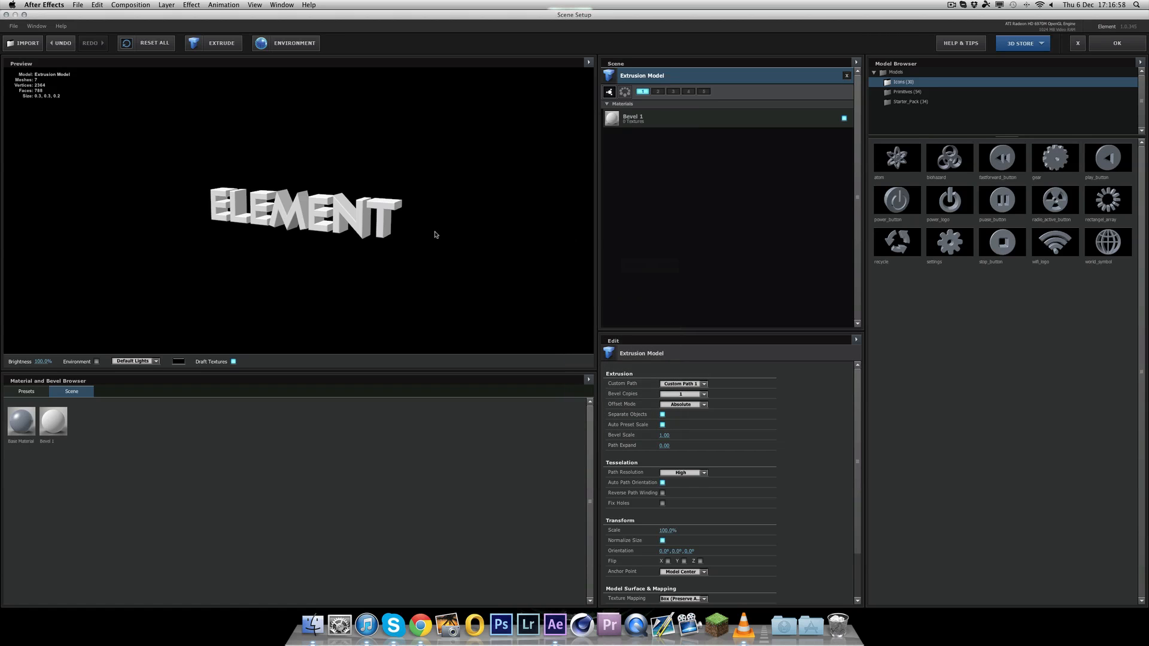
pyautogui.moveTo(267, 341)
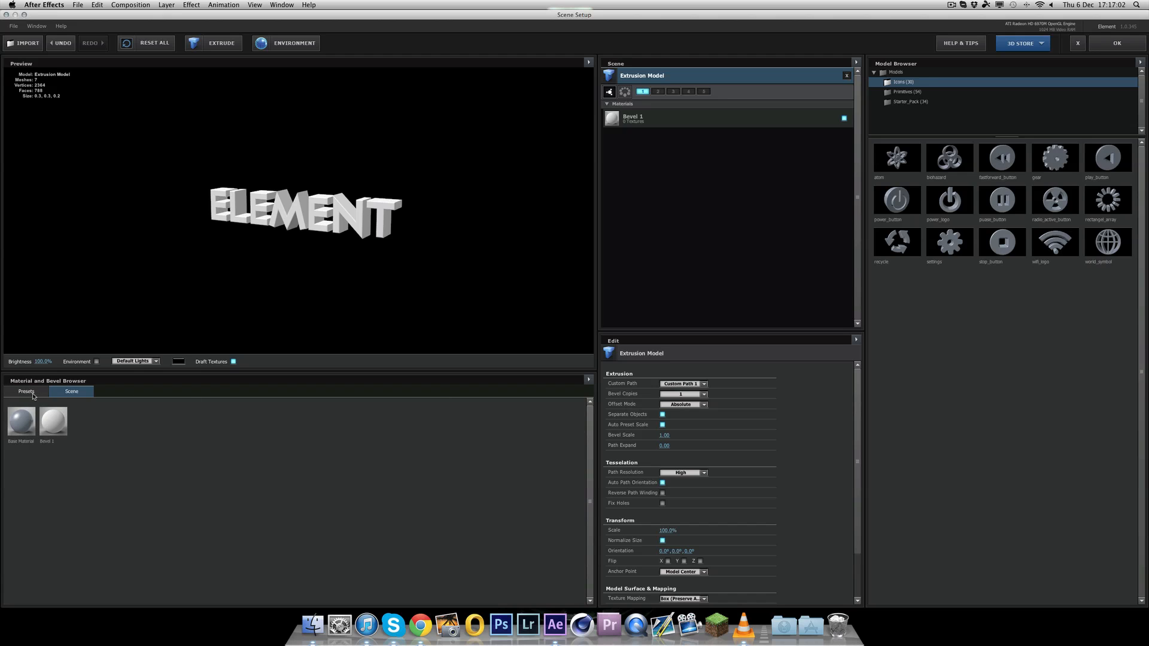
# Apply the Black_Hole material preset and set its environment reflection to Custom Layer 1
pyautogui.click(26, 391)
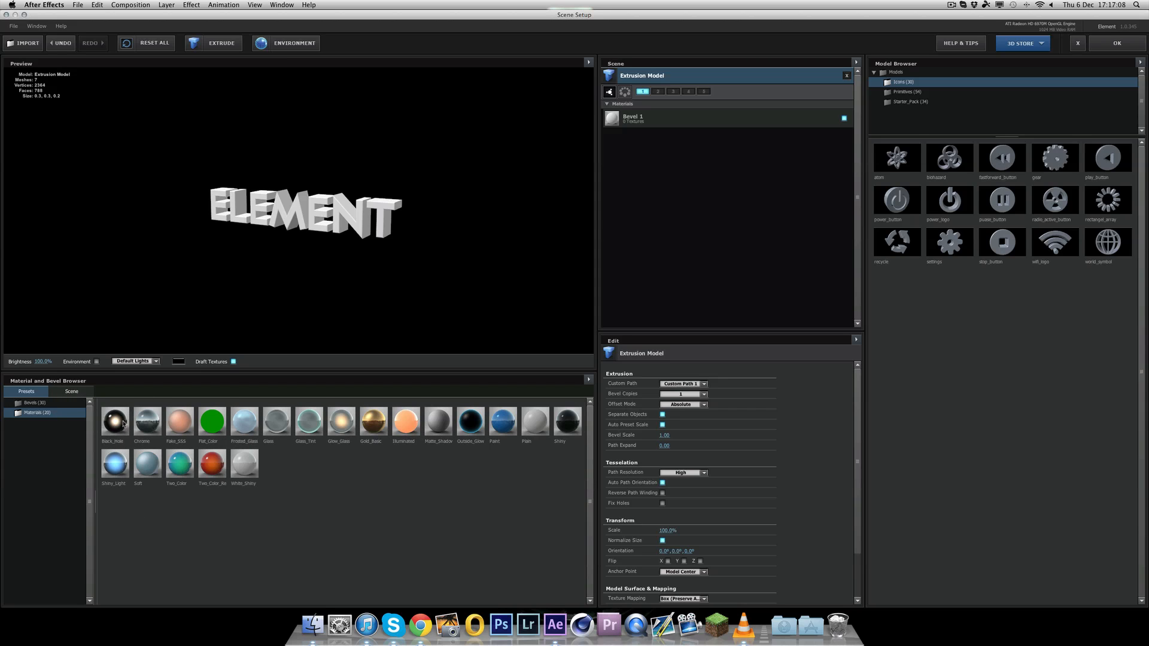
pyautogui.doubleClick(114, 419)
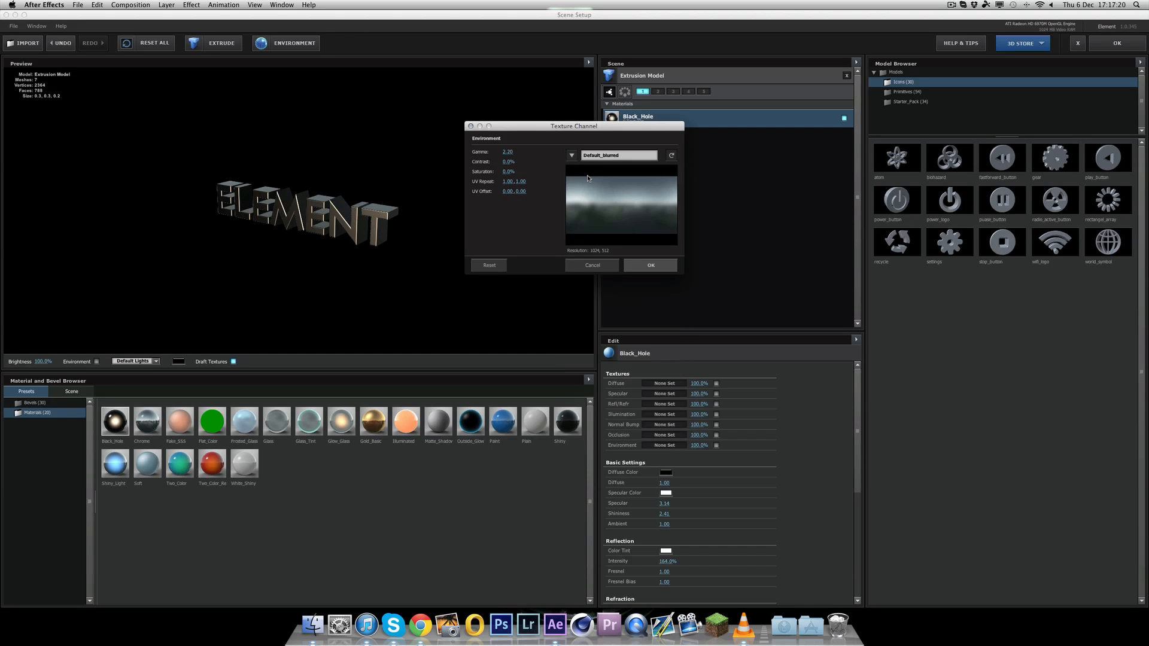
pyautogui.click(572, 155)
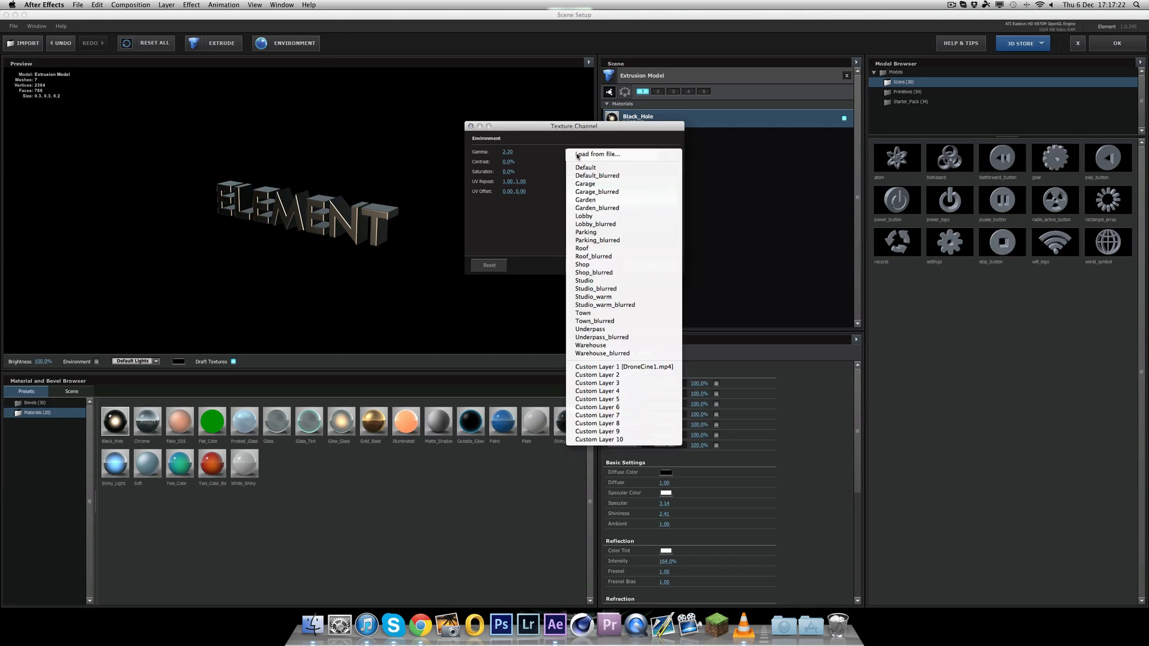
pyautogui.click(596, 208)
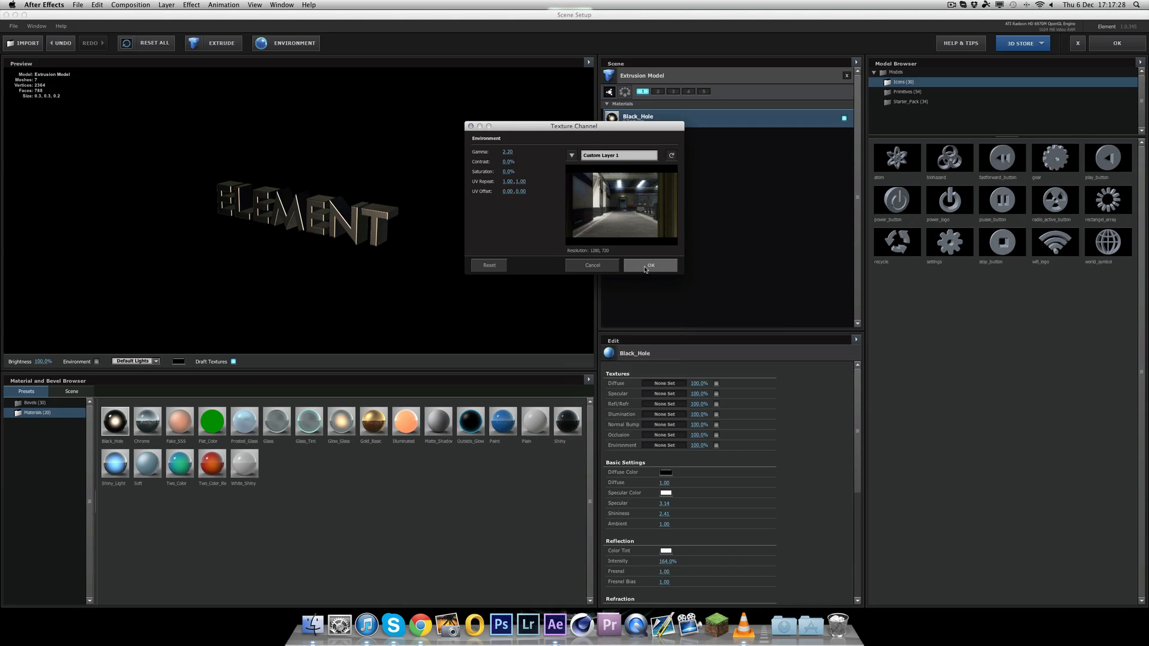
pyautogui.click(648, 265)
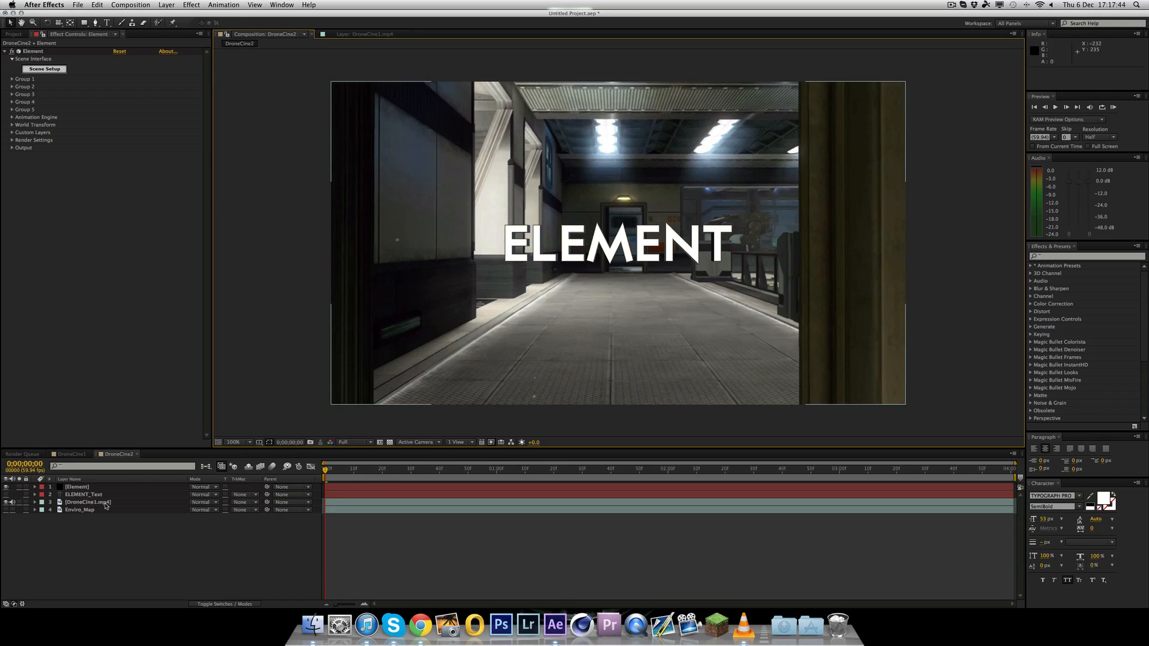
# Track DroneCine1.mp4 and create a null and camera from the selected floor track points
pyautogui.click(87, 501)
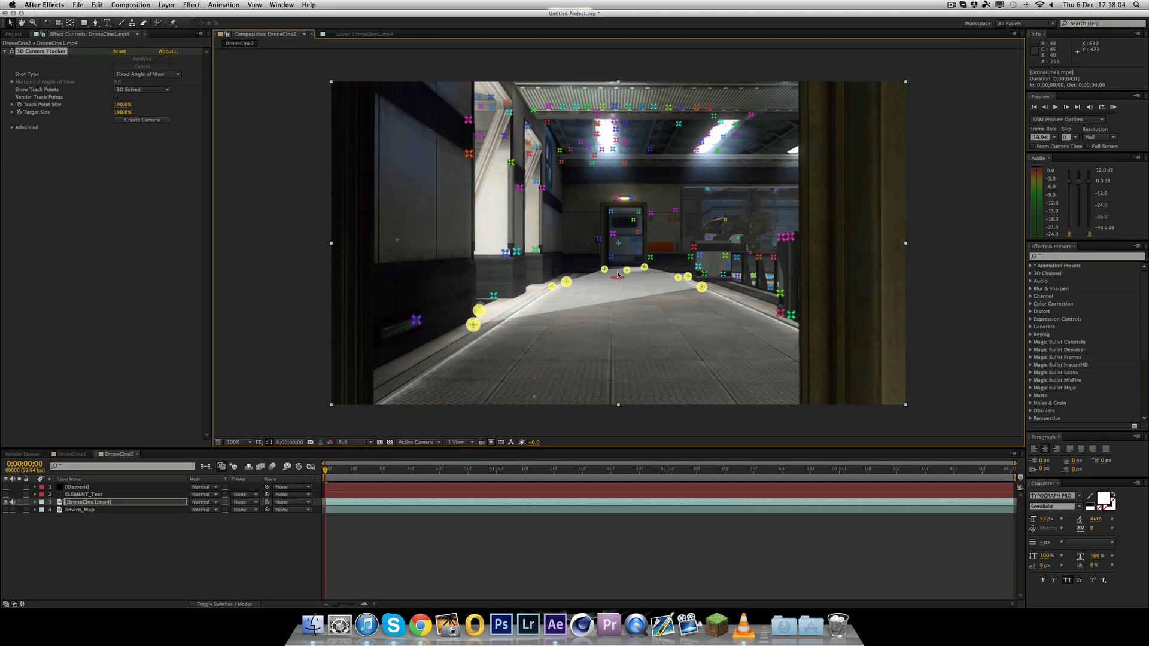
pyautogui.moveTo(619, 285)
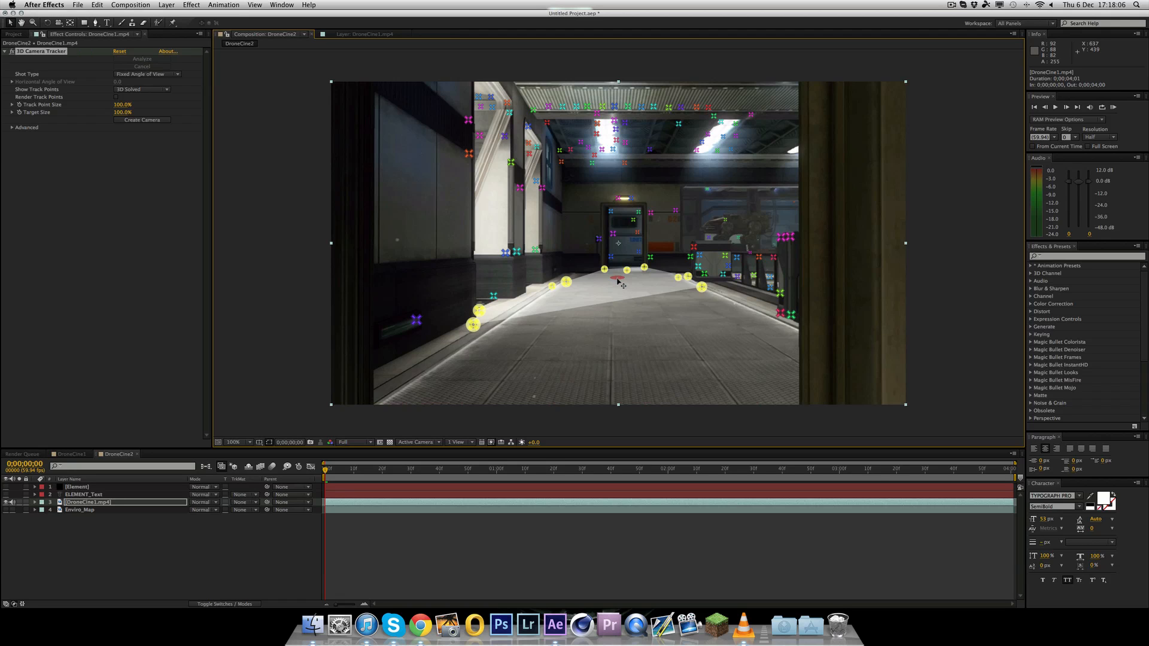
pyautogui.rightClick(643, 284)
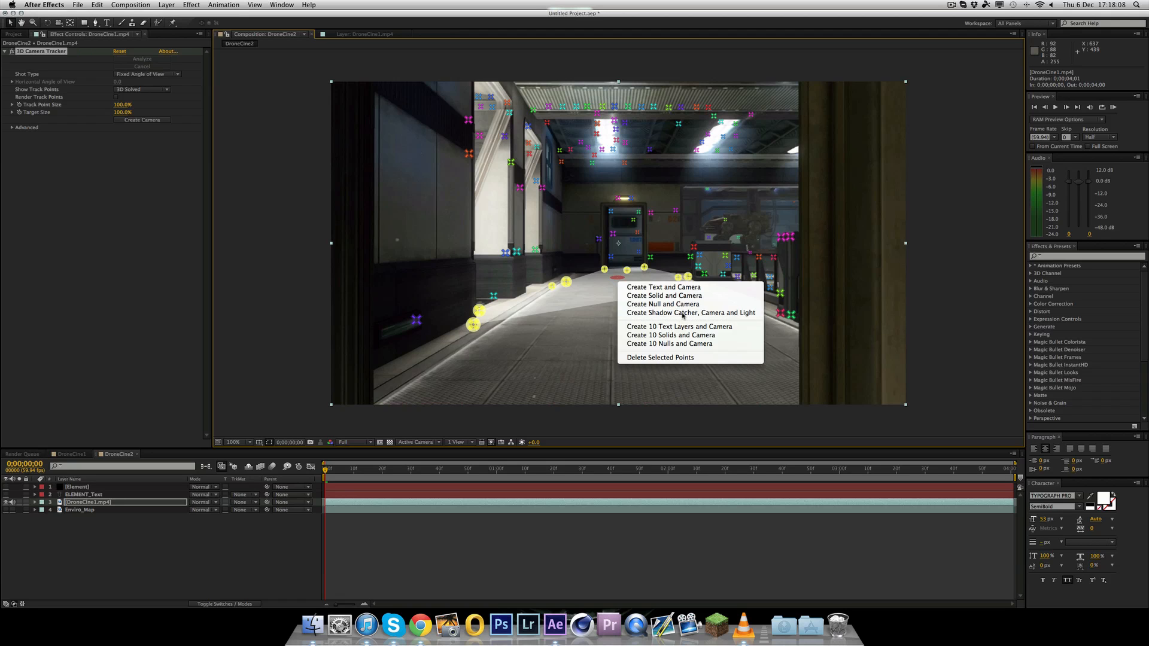
pyautogui.click(661, 286)
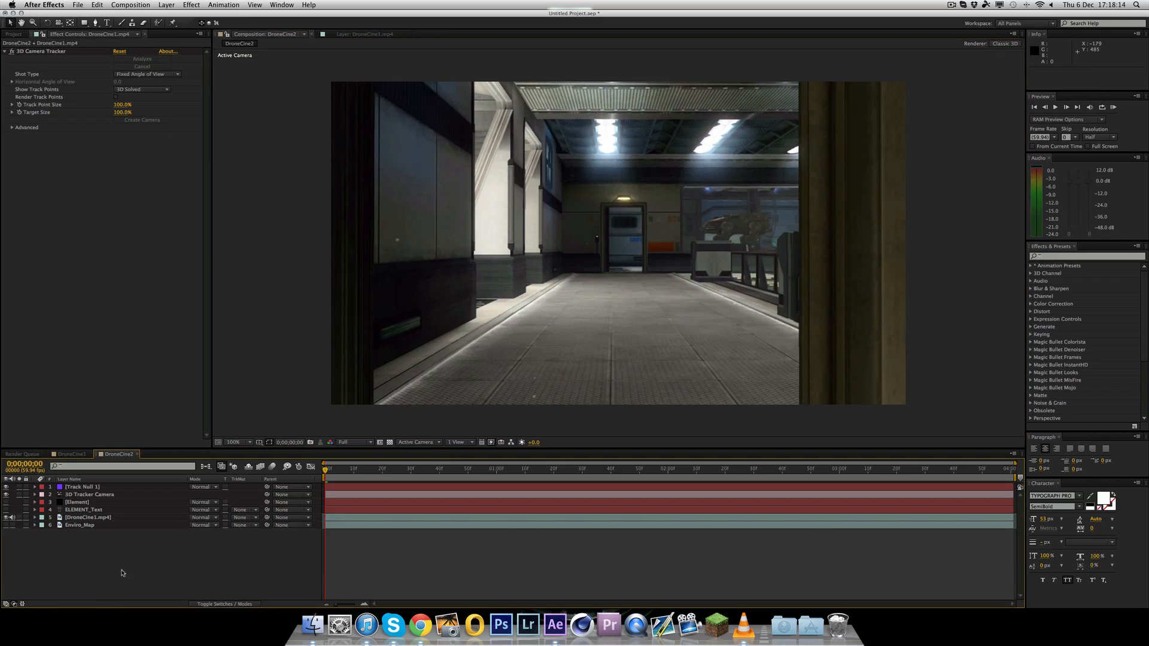
# Select Track Null 1 and play through the shot to verify it stays on the corridor floor
pyautogui.click(88, 494)
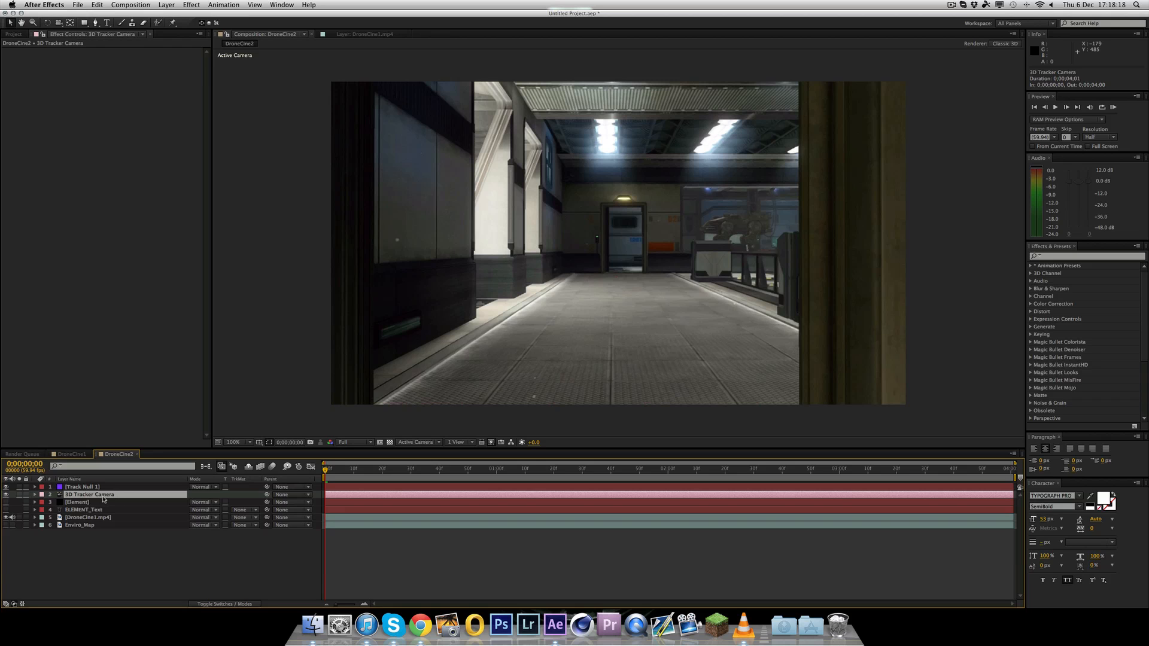
pyautogui.click(81, 487)
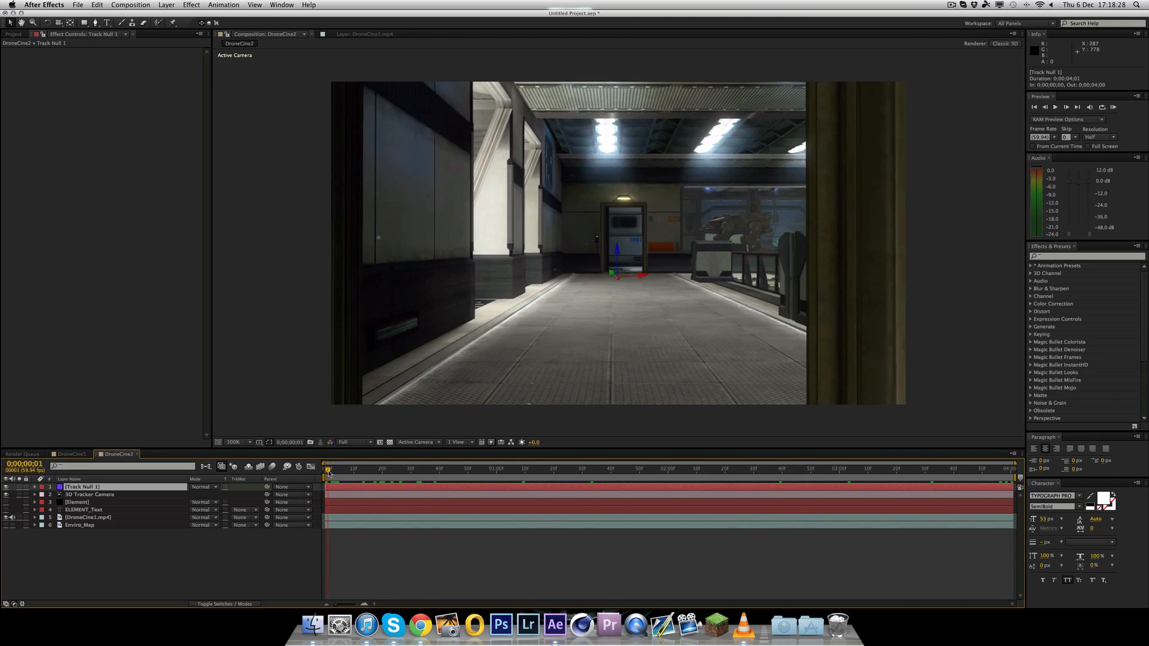
pyautogui.click(344, 470)
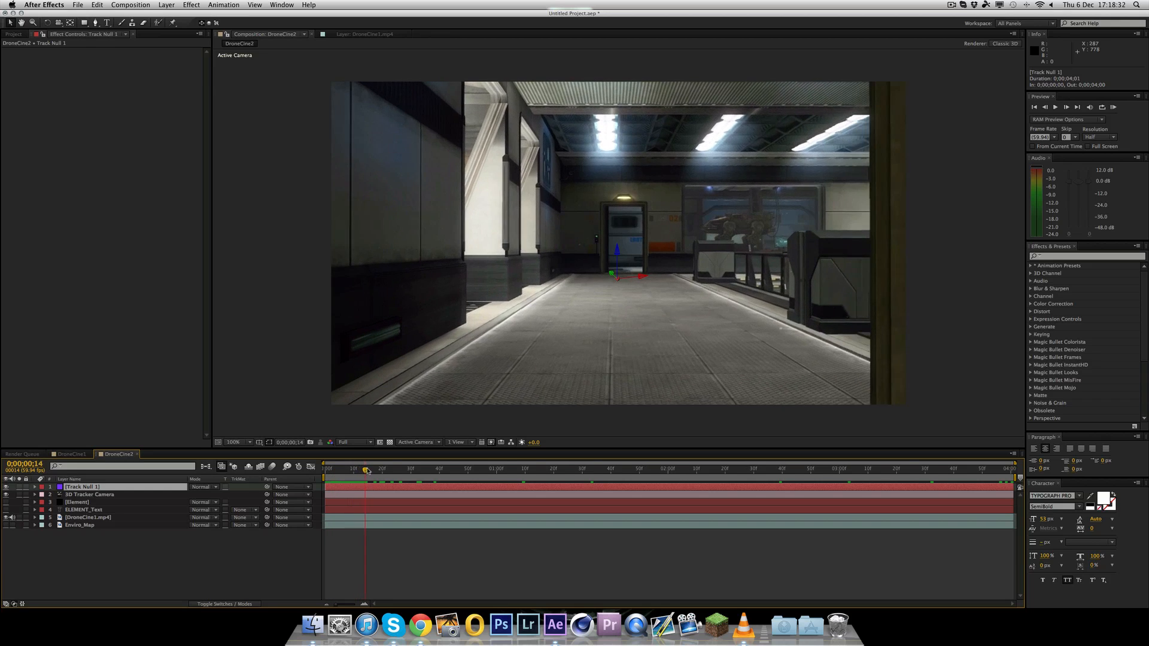
pyautogui.moveTo(366, 469); pyautogui.dragTo(401, 469)
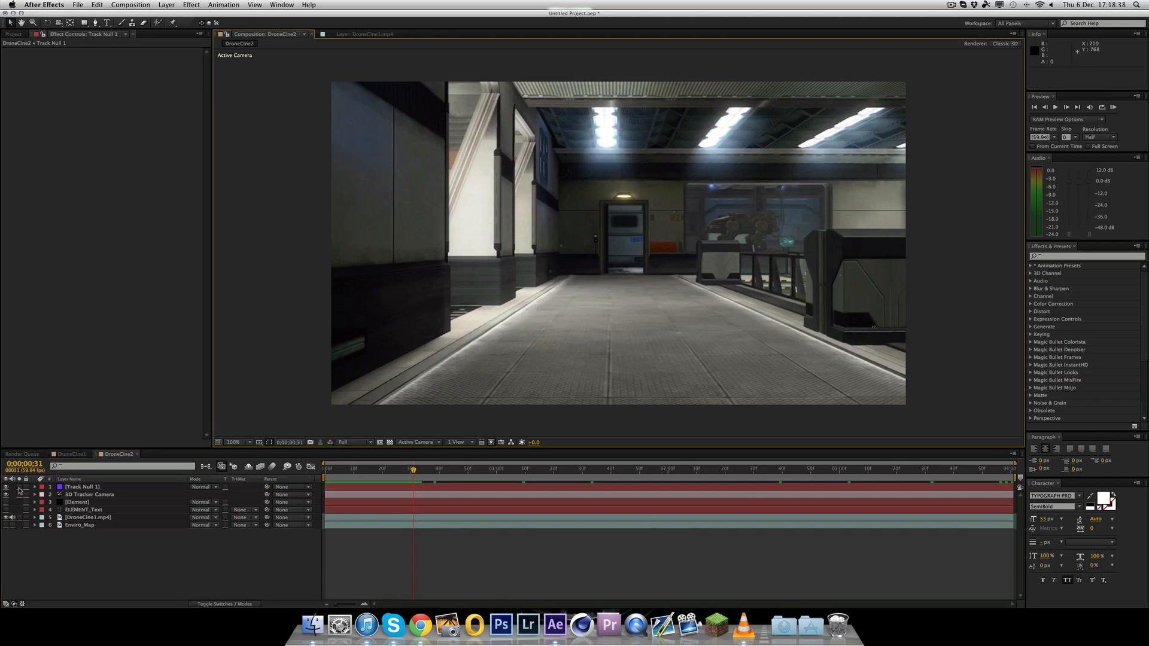
pyautogui.click(76, 502)
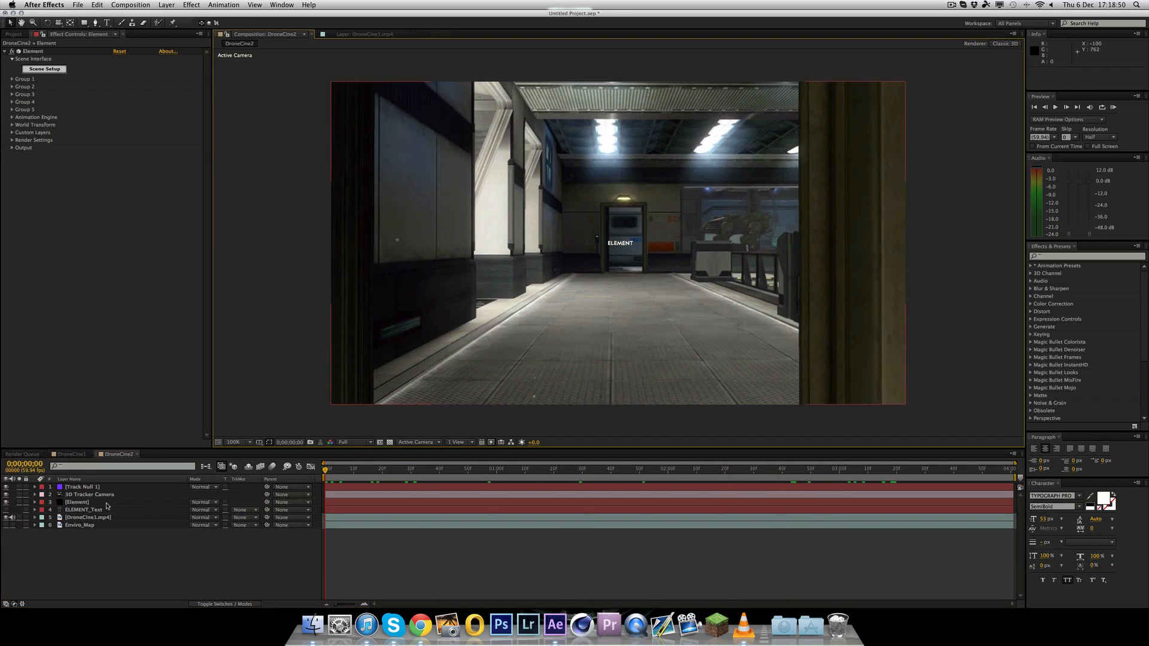
# Reveal Track Null 1's Position values to read its X/Y/Z coordinates
pyautogui.click(77, 501)
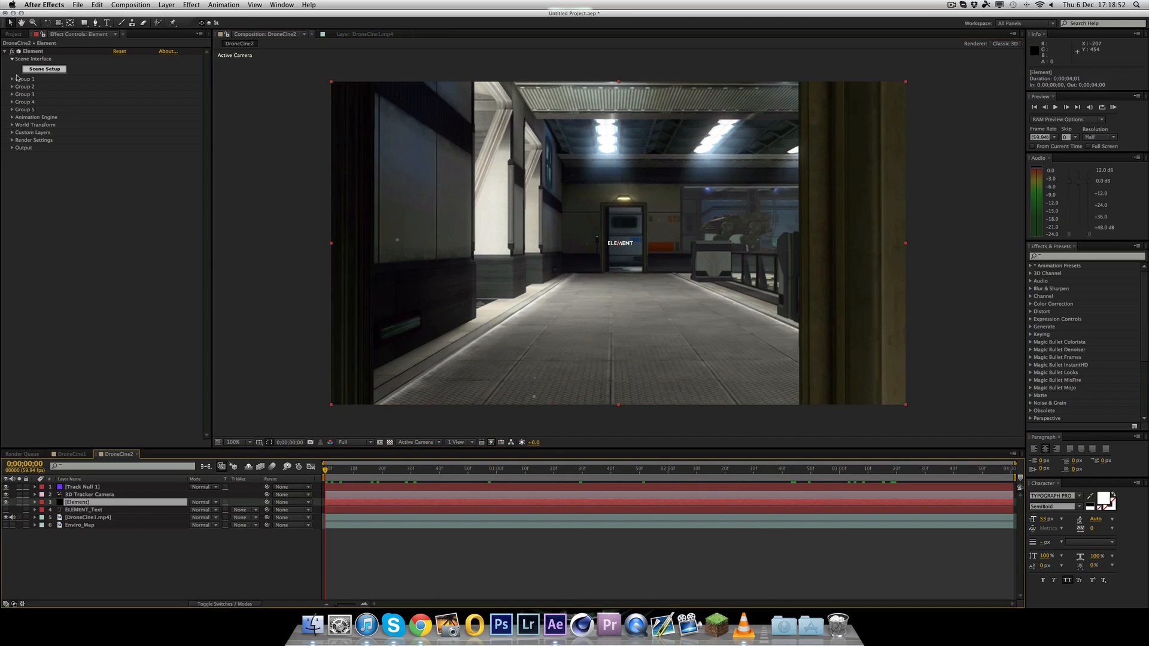
pyautogui.click(12, 79)
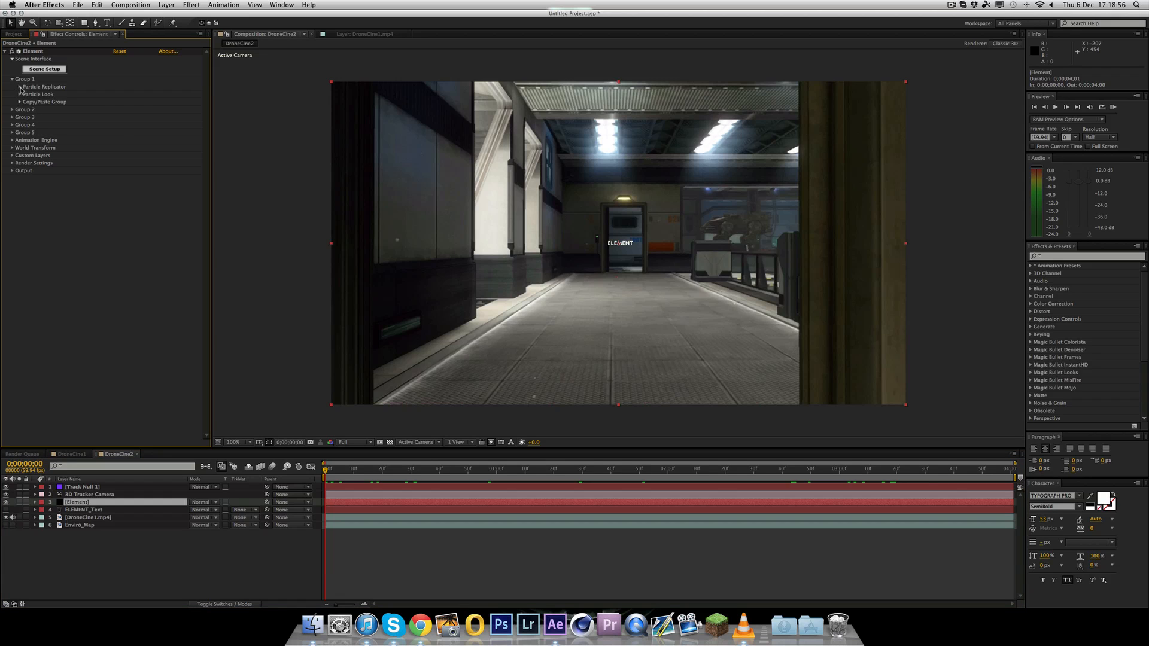
pyautogui.click(20, 86)
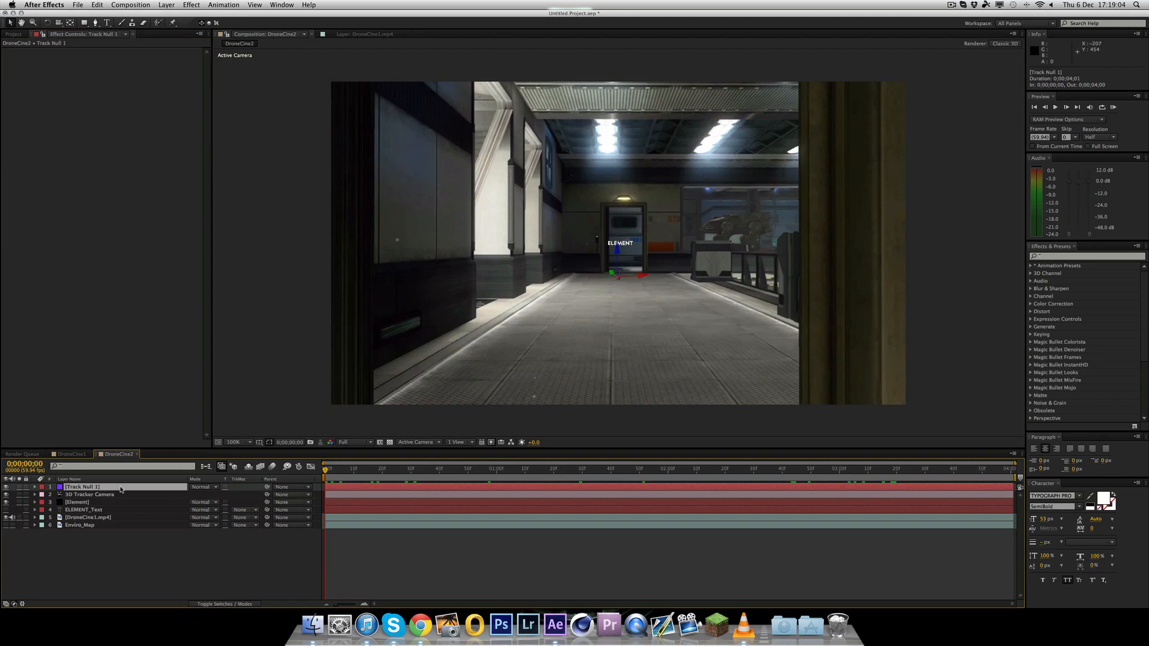
pyautogui.press('p')
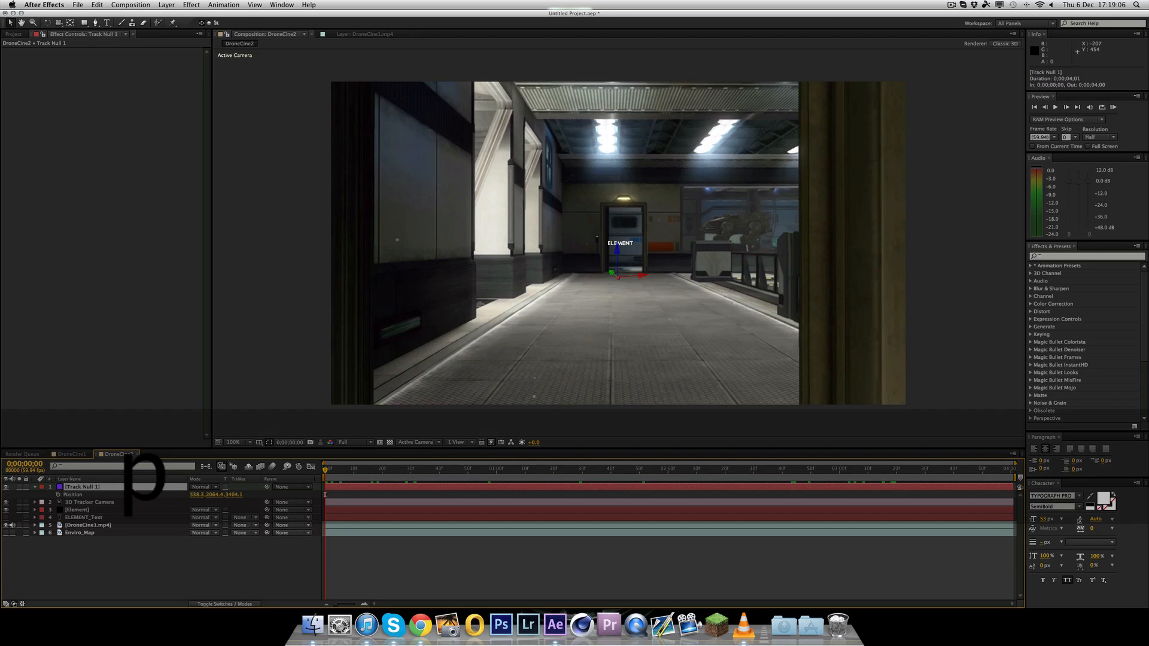
# Enter the null's coordinates into Element Group 1 Particle Replicator Position XY and Position Z
pyautogui.click(77, 510)
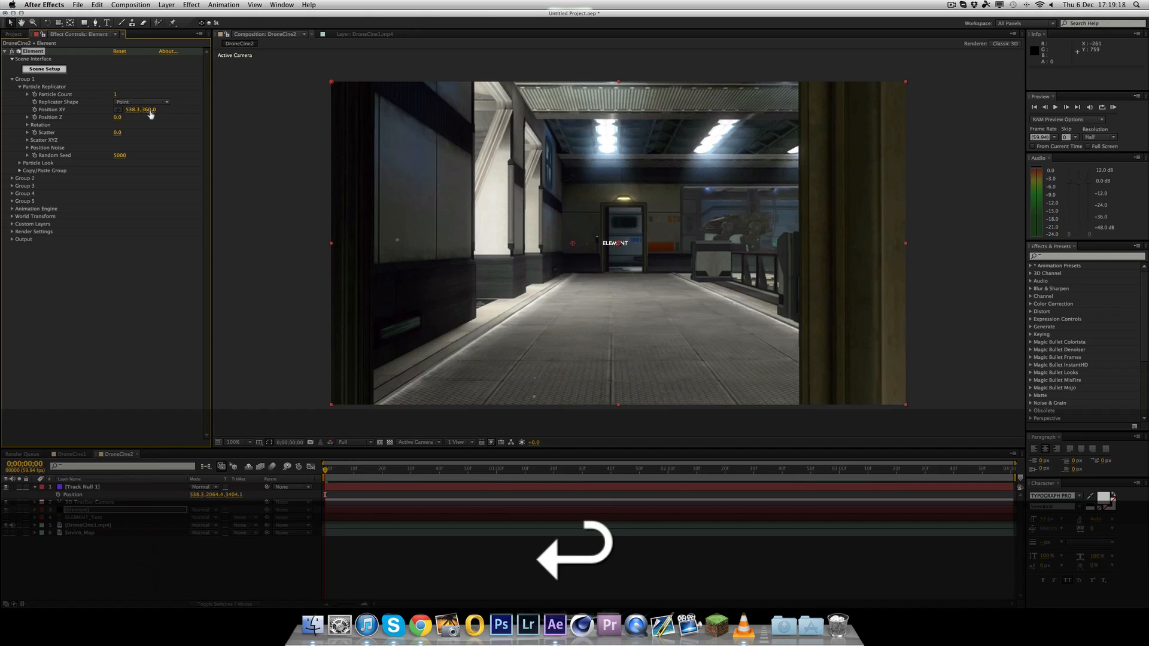
pyautogui.click(149, 109)
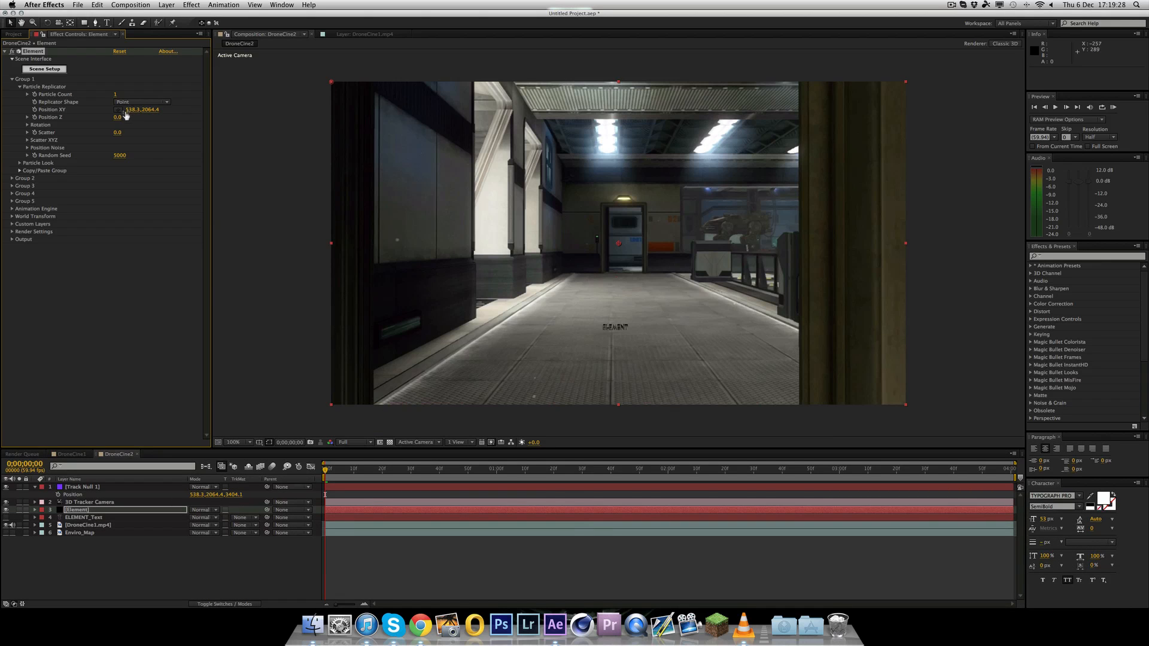
pyautogui.click(124, 116)
pyautogui.write('3404.1')
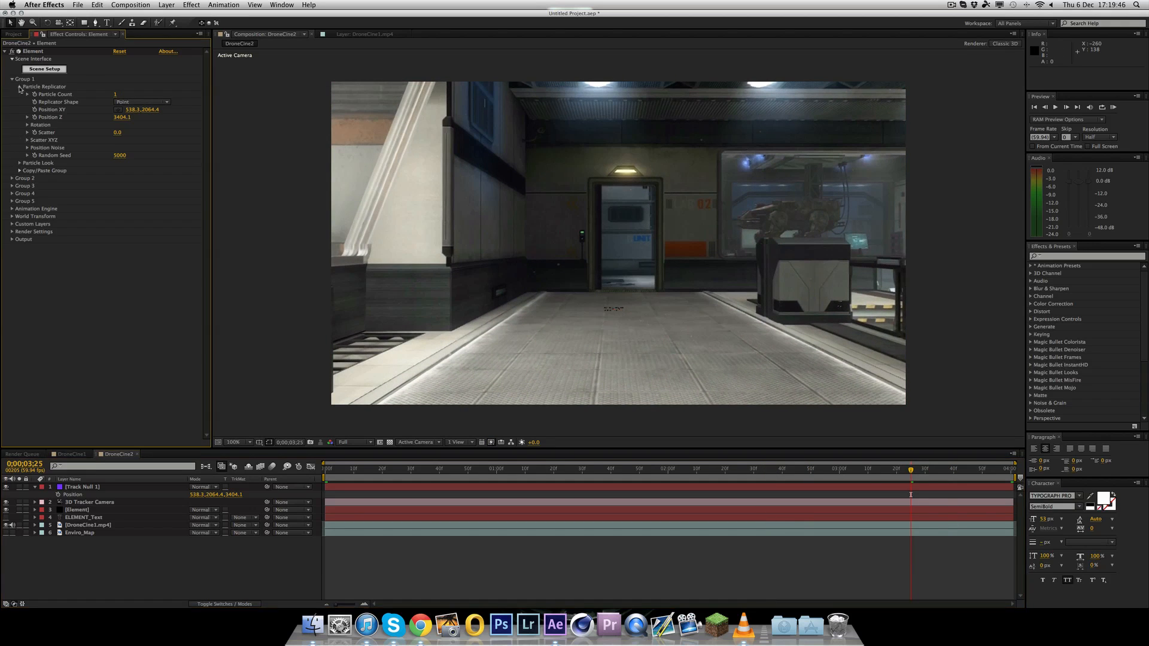
# Set Group 1 Particle Look Size to 100 and scrub later in the shot to check
pyautogui.click(21, 86)
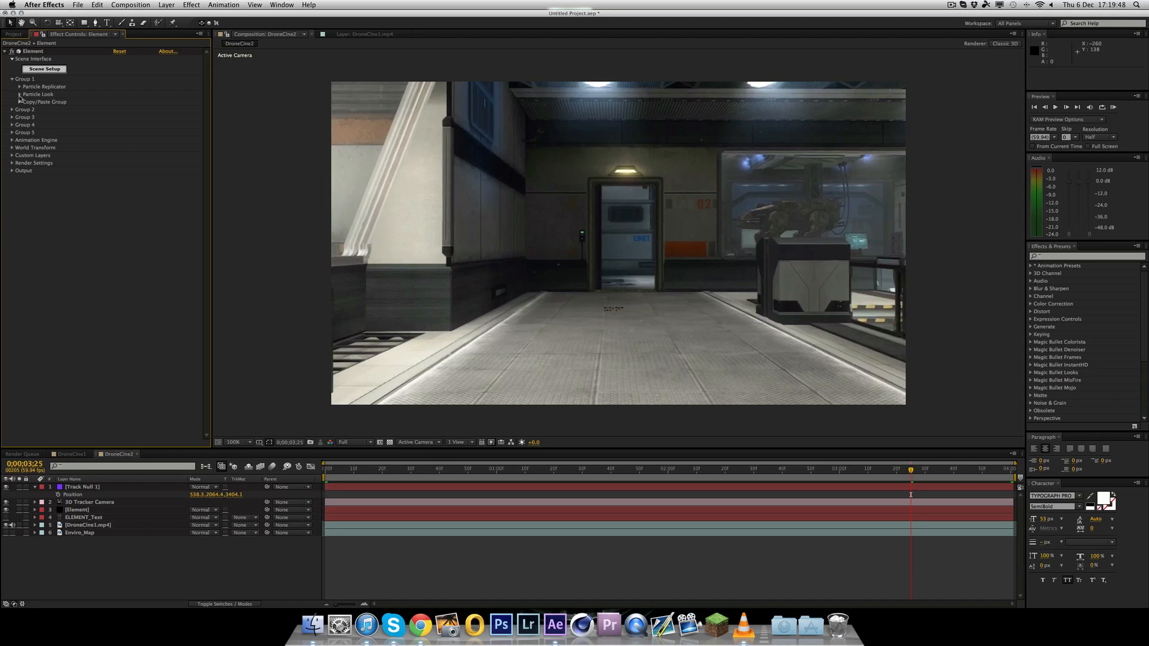
pyautogui.click(14, 94)
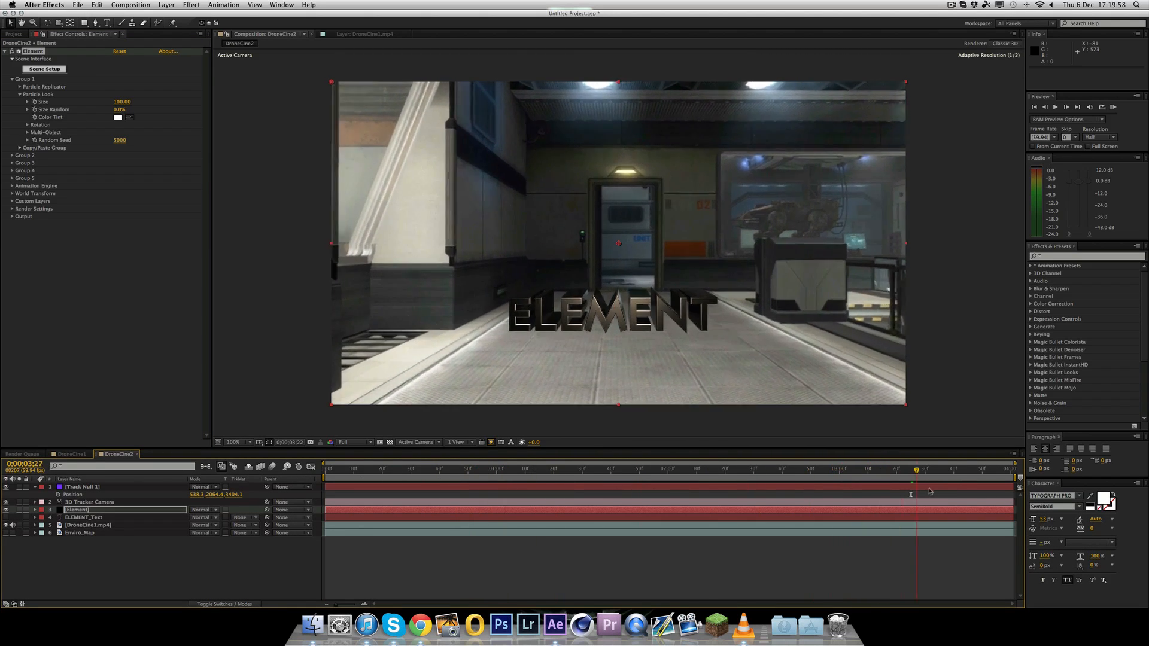
pyautogui.click(549, 467)
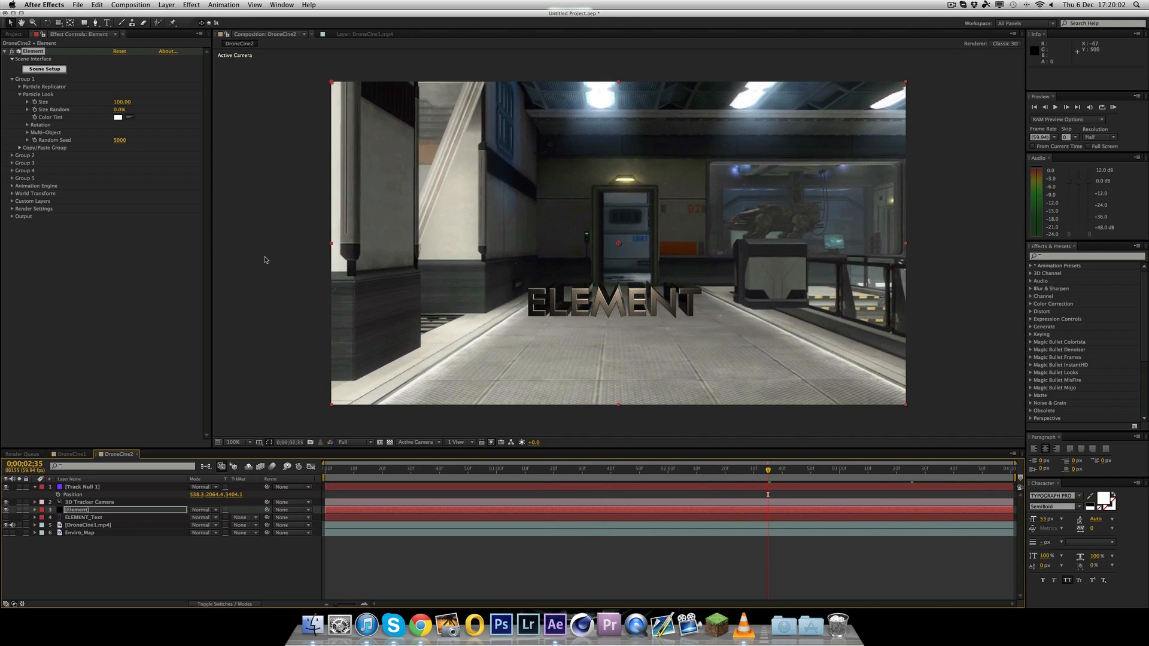
# Change Particle Replicator Position XY to 538.3, 458.4 and Z to 1444.1, then preview placement
pyautogui.click(20, 87)
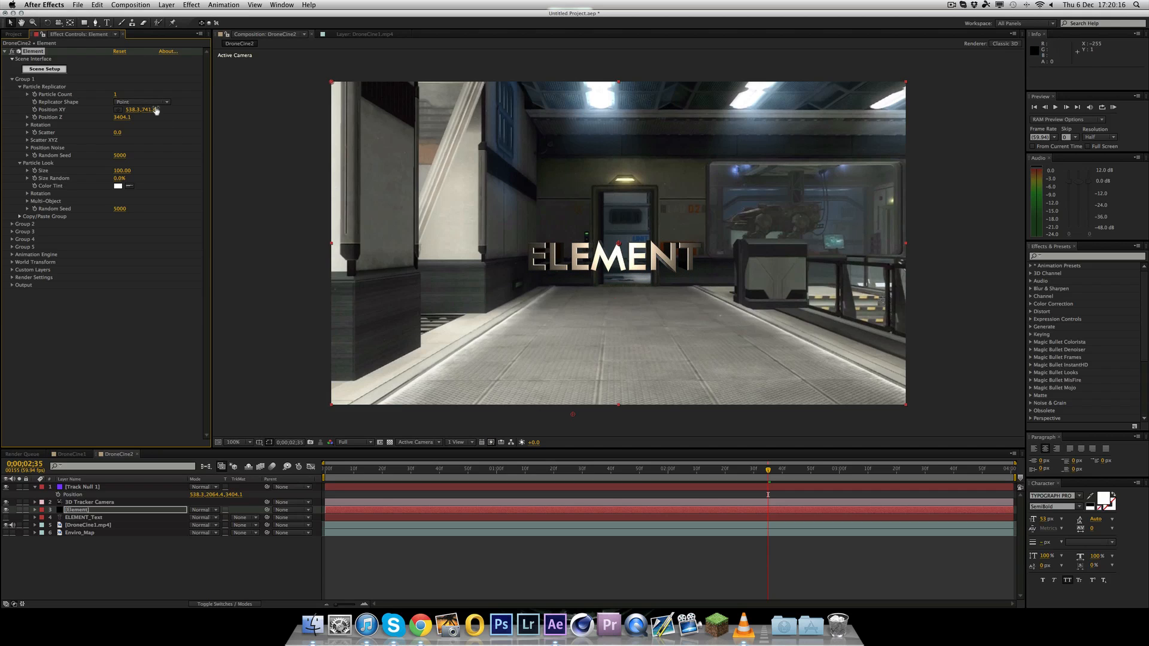
pyautogui.moveTo(136, 109); pyautogui.dragTo(136, 109)
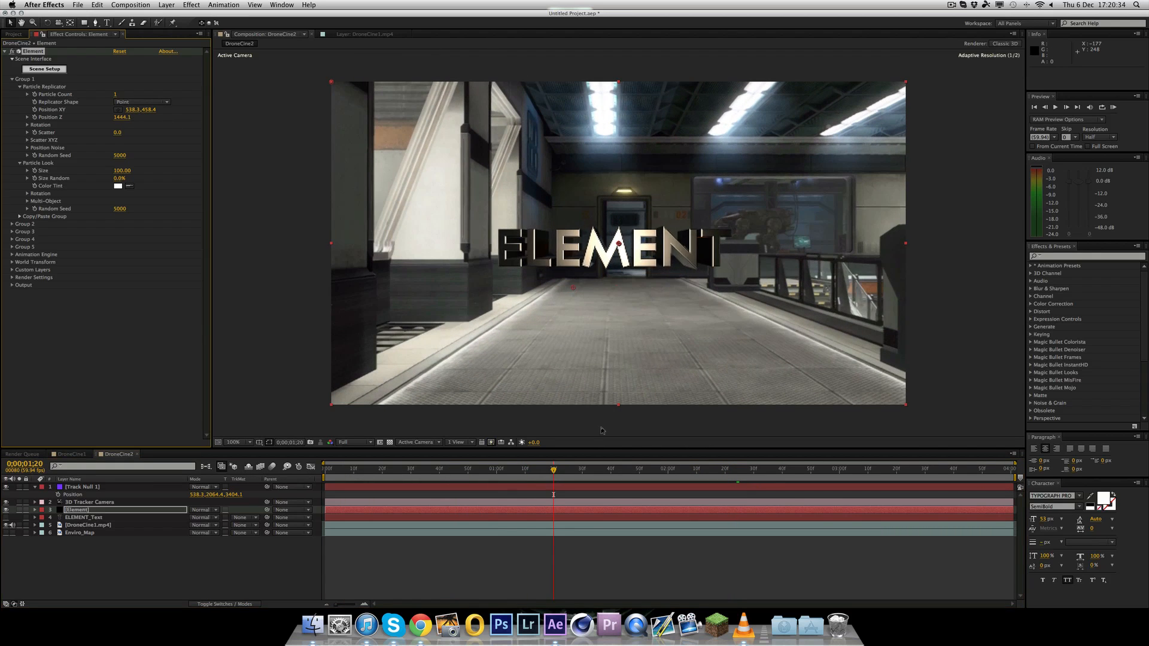
pyautogui.click(730, 469)
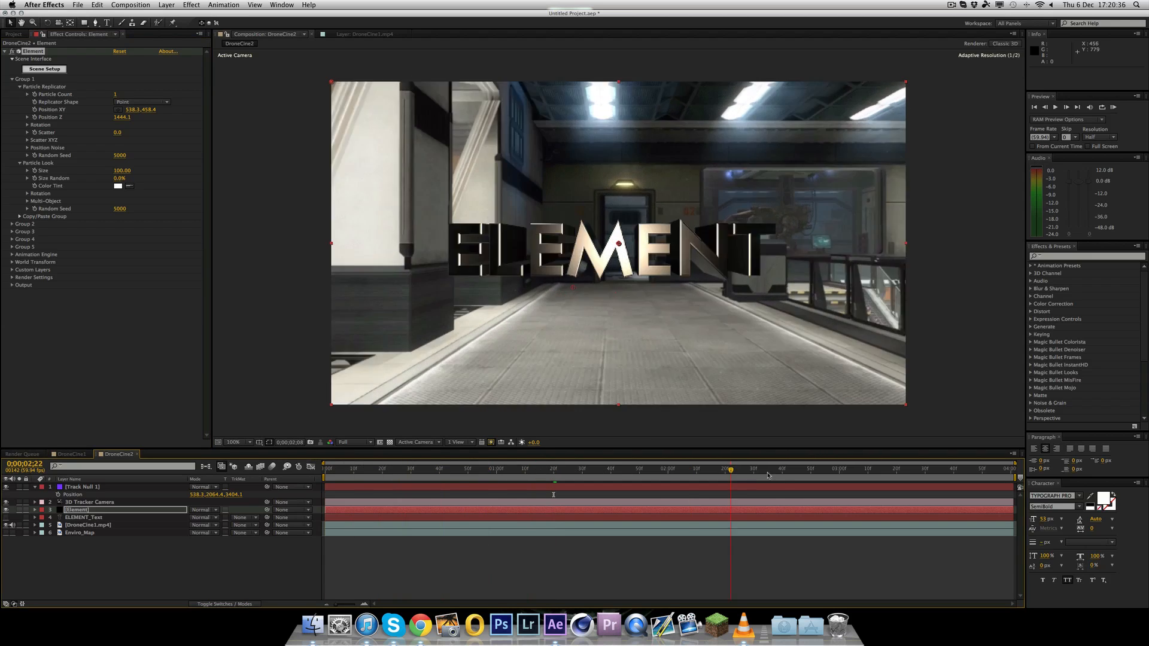
pyautogui.click(1004, 468)
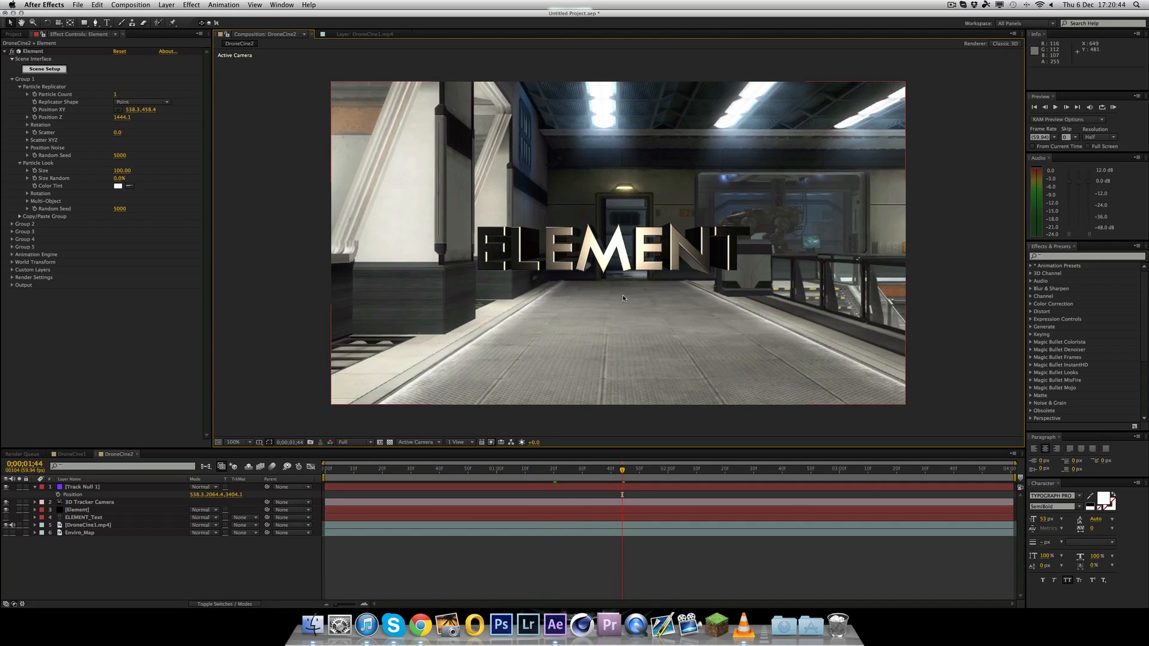
pyautogui.moveTo(687, 330)
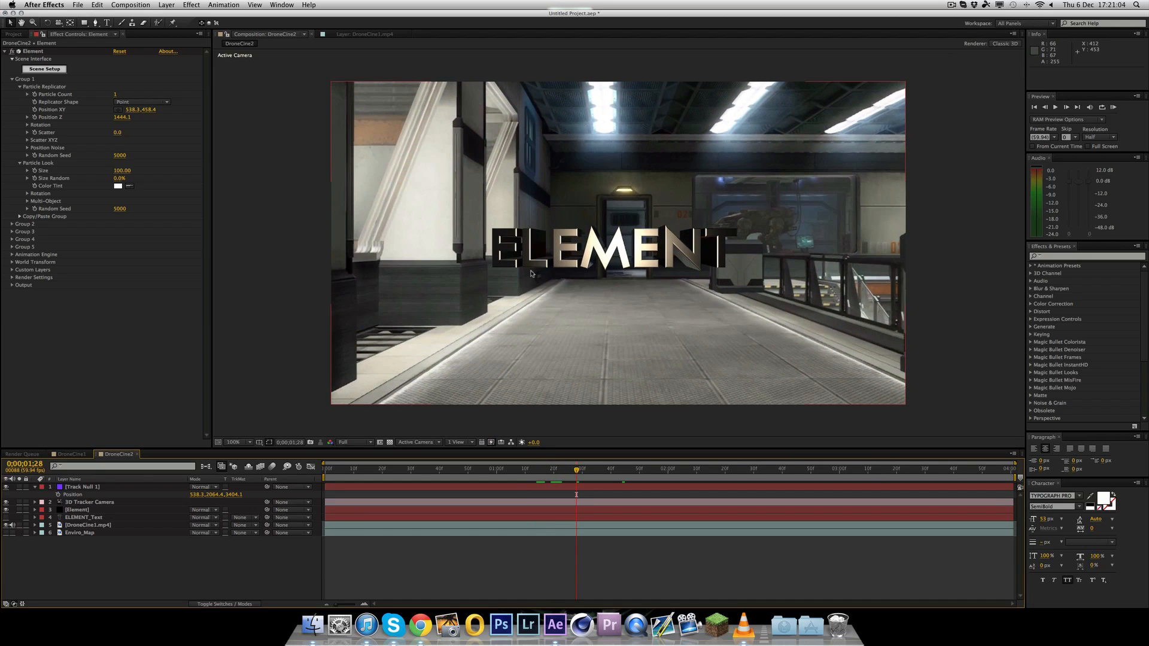
pyautogui.moveTo(608, 230)
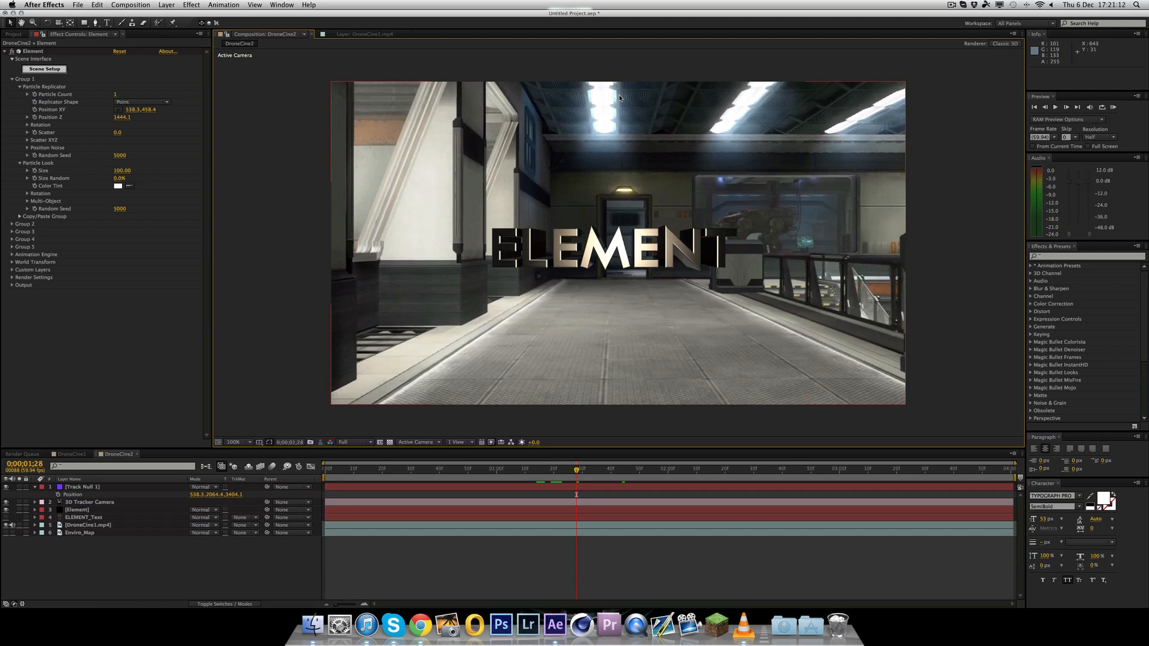
pyautogui.moveTo(583, 73)
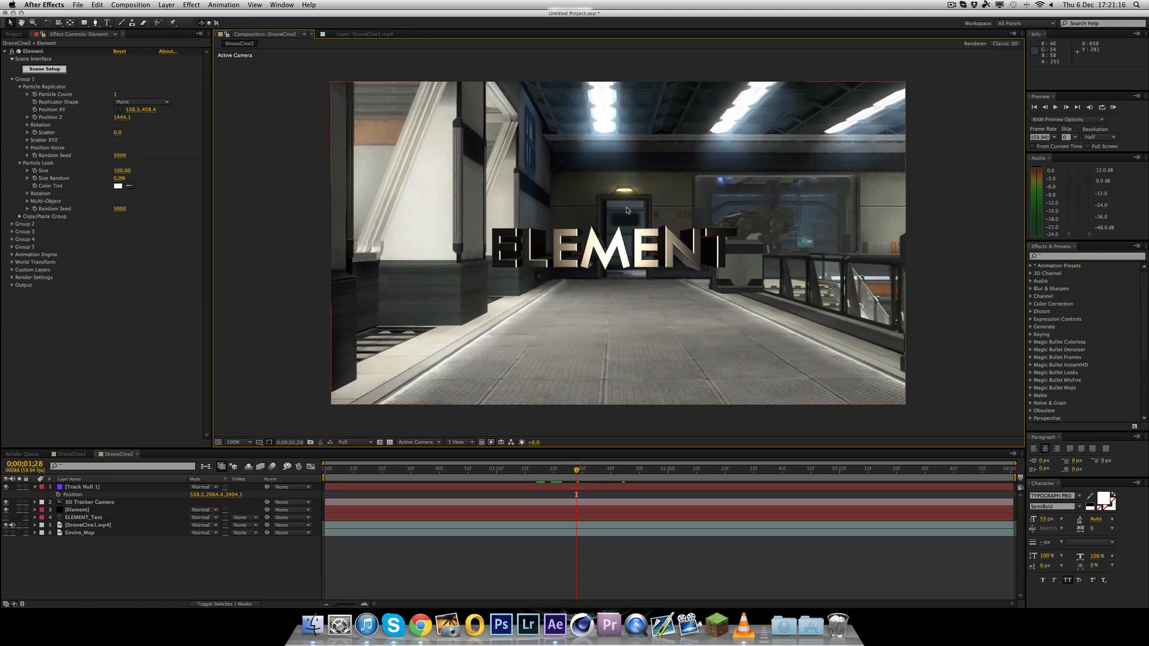
pyautogui.moveTo(625, 206)
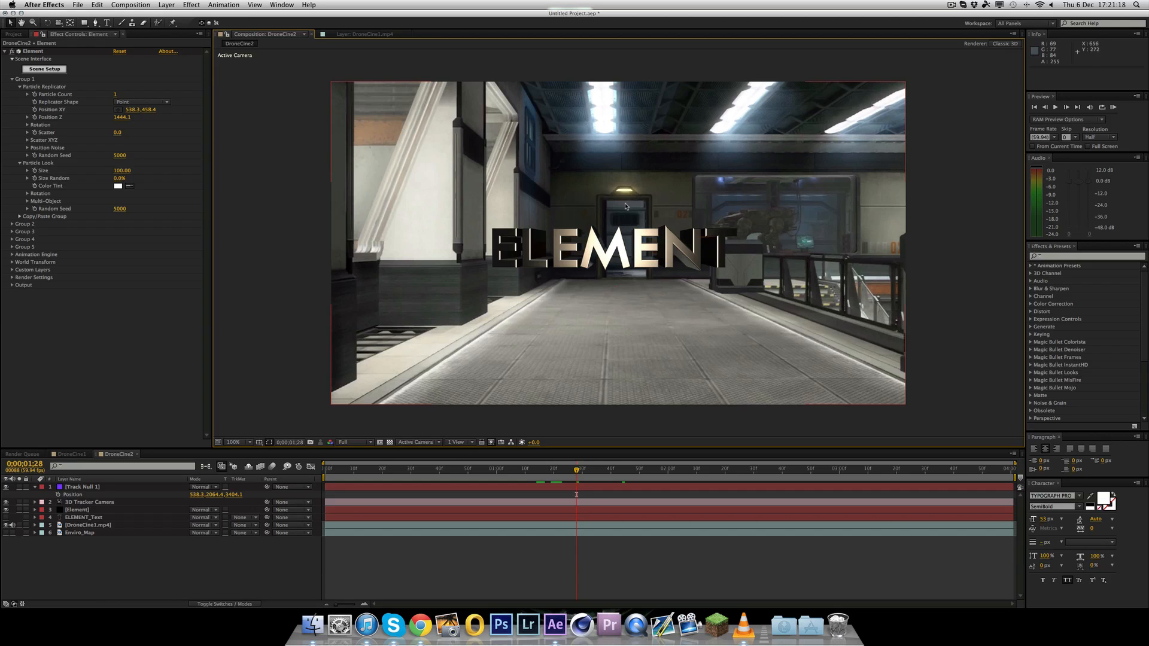
pyautogui.moveTo(742, 220)
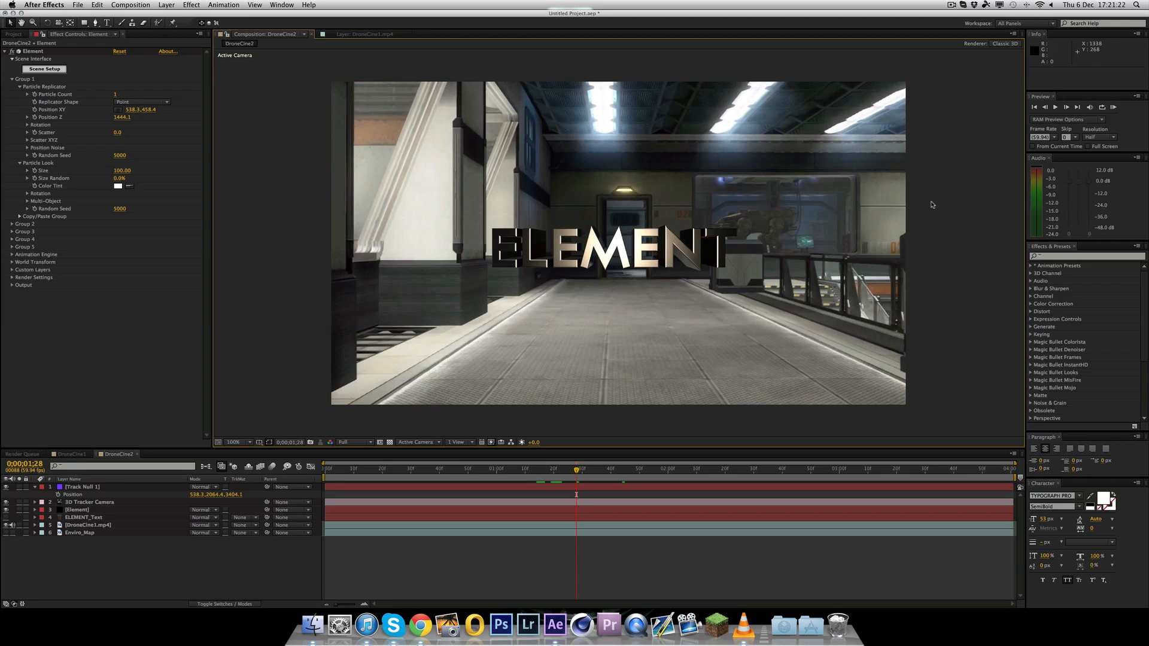
pyautogui.moveTo(931, 204)
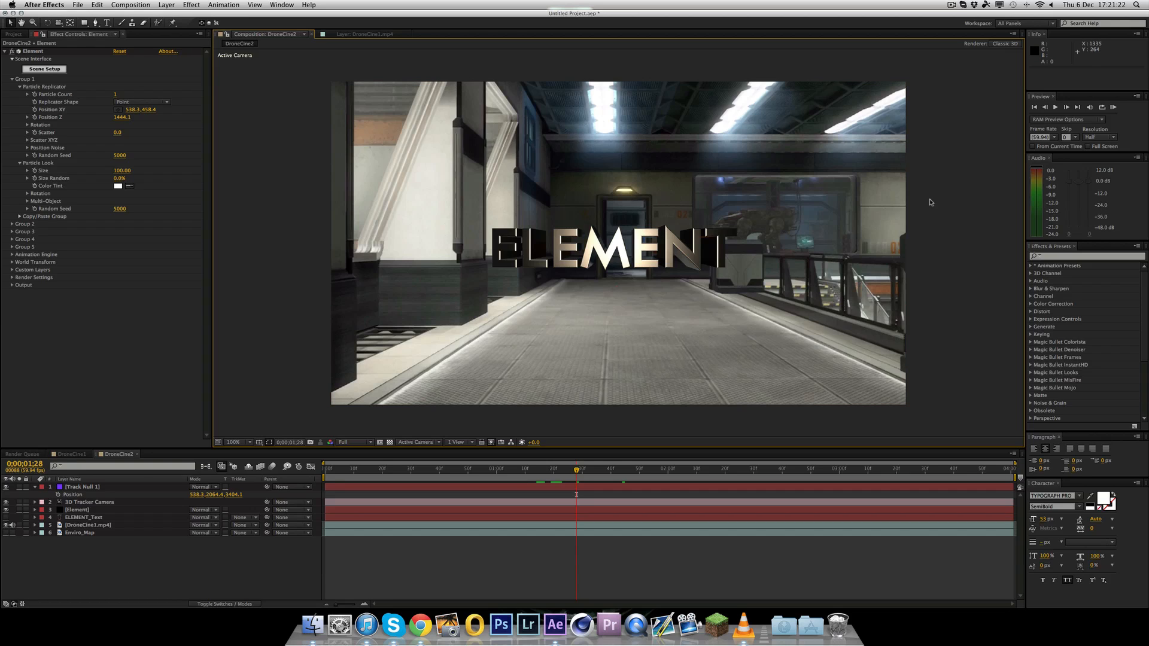